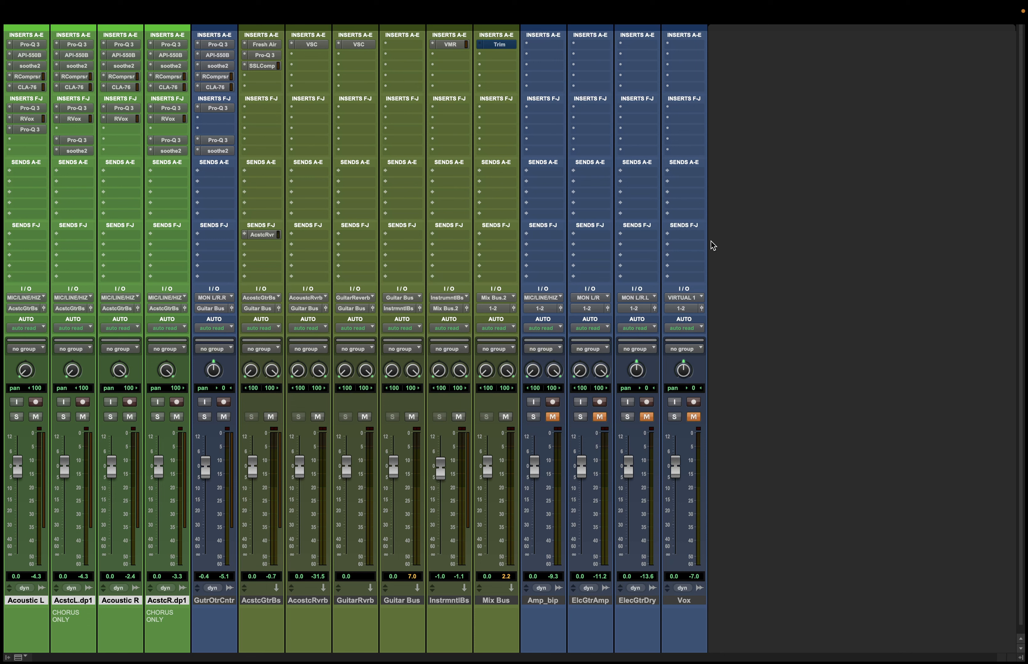
mouse_move(738, 241)
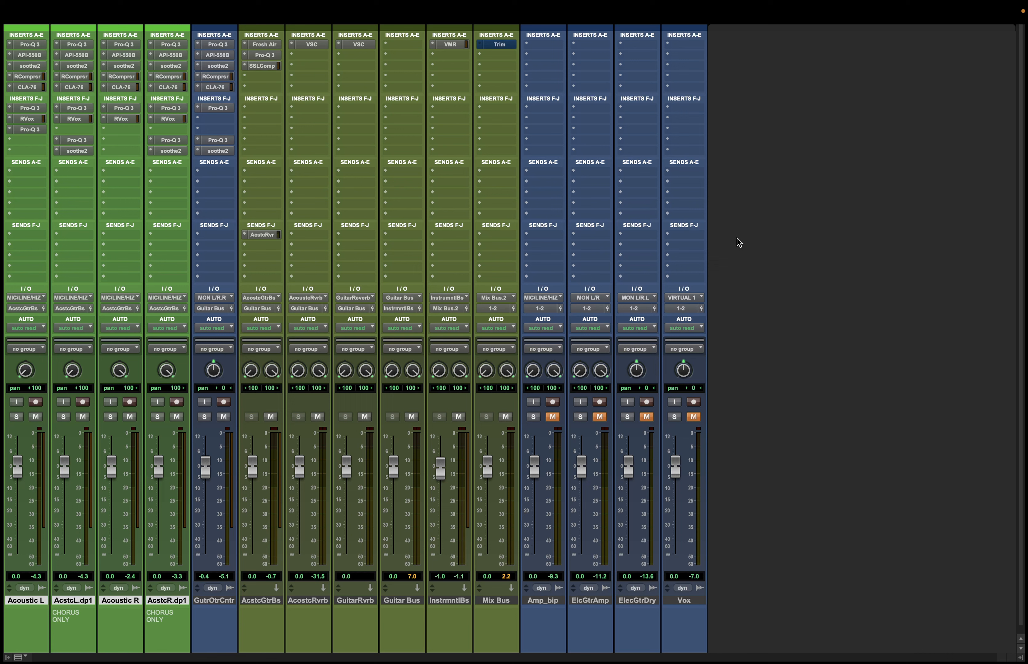
mouse_move(691, 280)
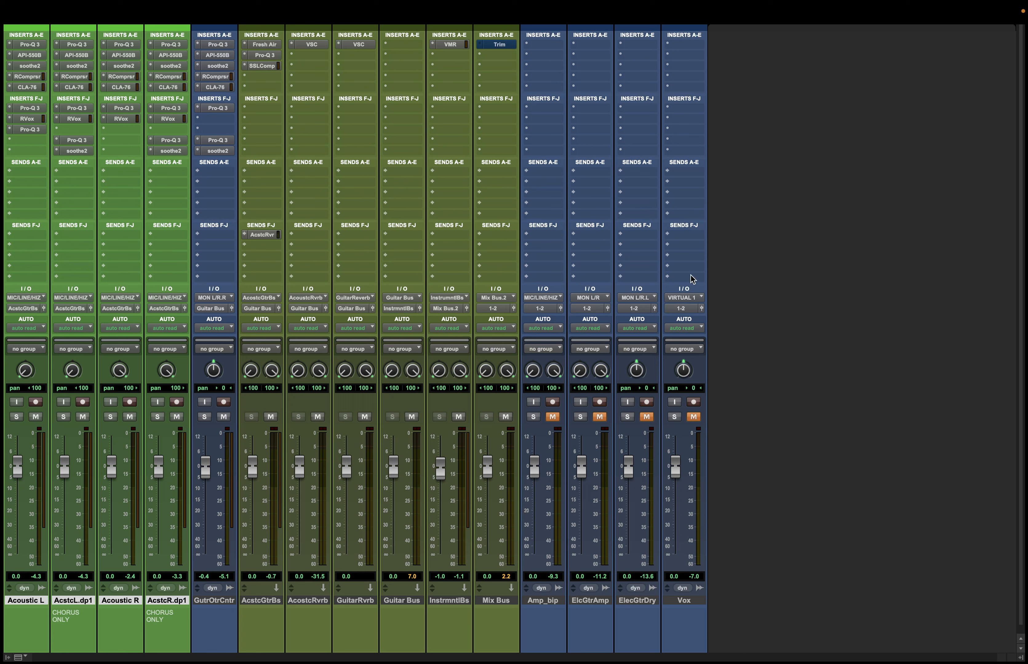
mouse_move(491, 476)
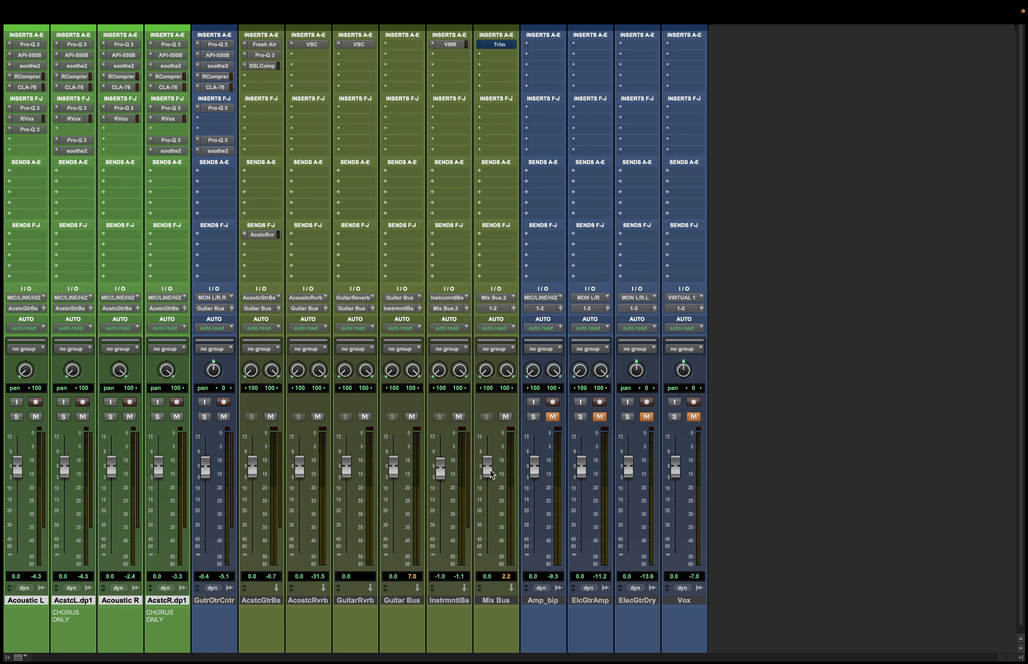
mouse_move(490, 470)
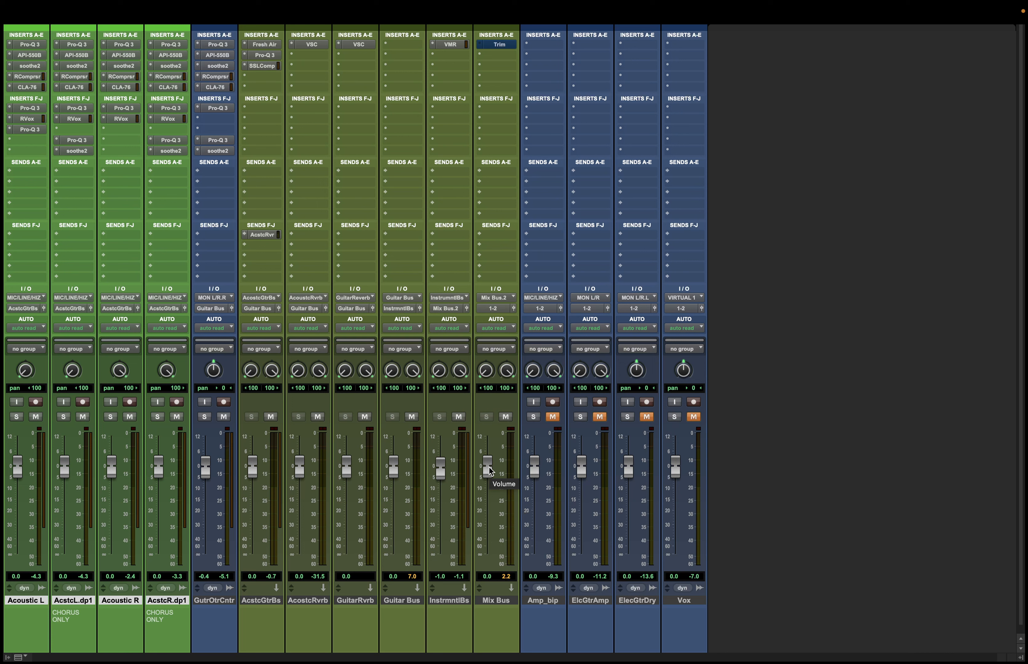
Raise the Mix Bus to +12 dB, set its Trim gain to +10.6 dB and bypass the Trim.
drag(488, 470, 488, 436)
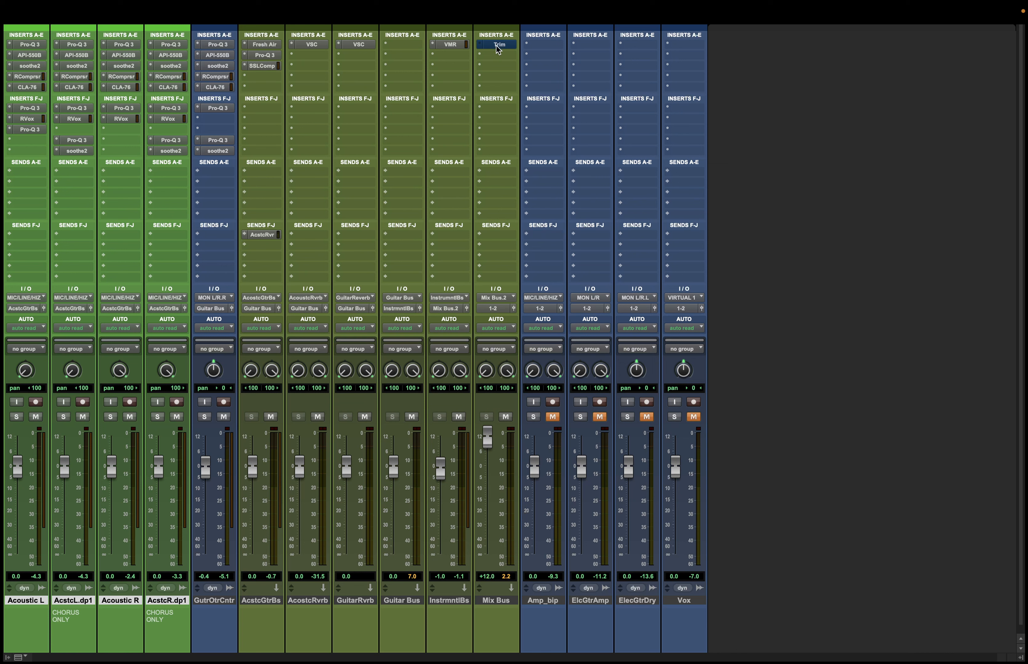
click(496, 44)
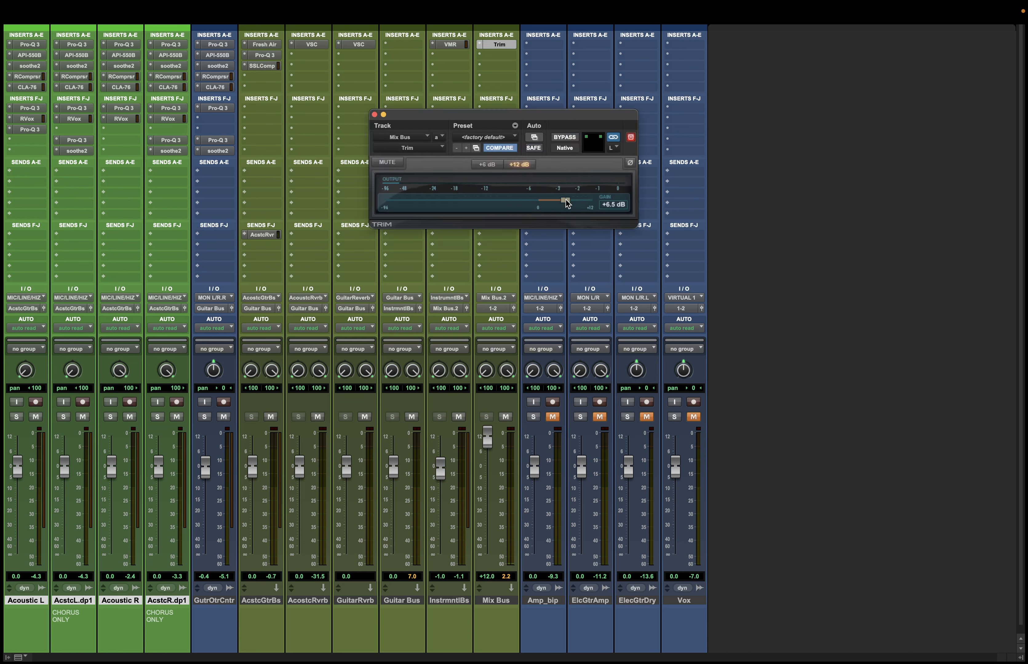
drag(563, 200, 580, 201)
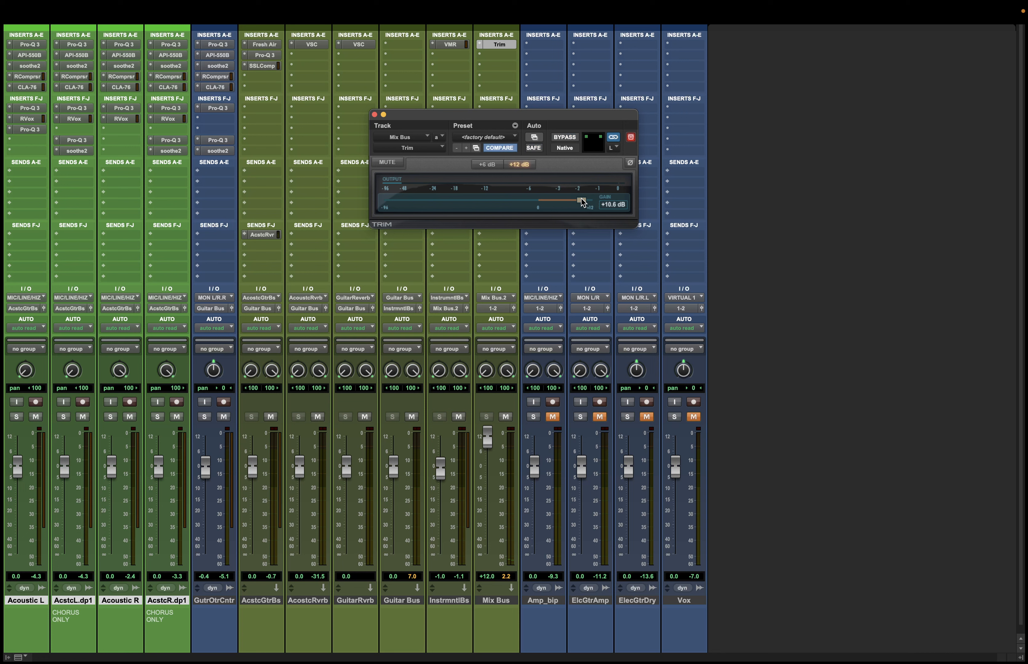
click(562, 137)
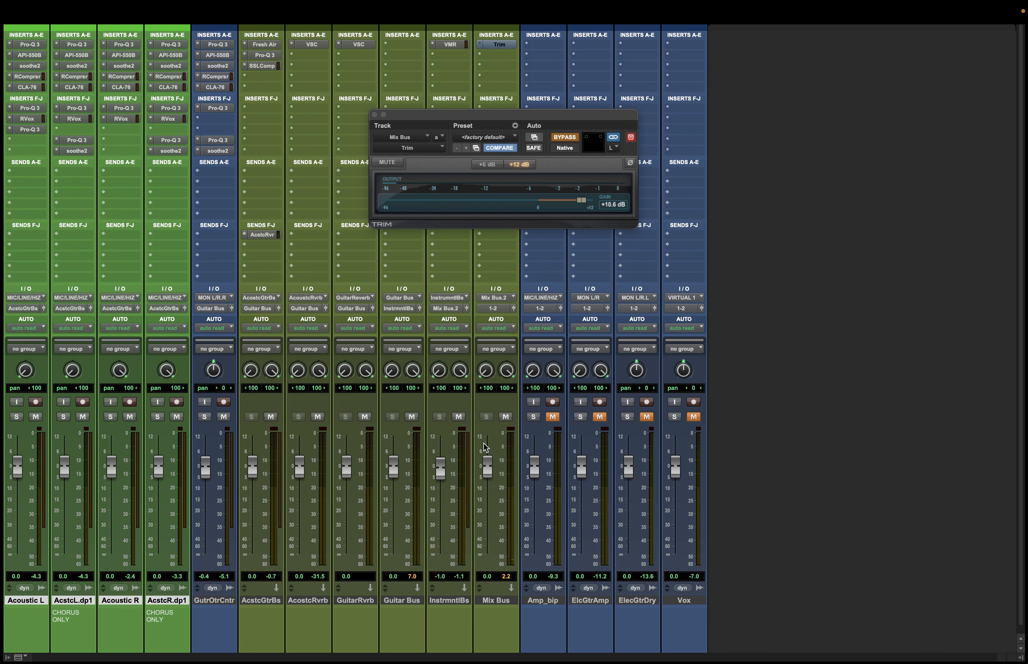
mouse_move(486, 449)
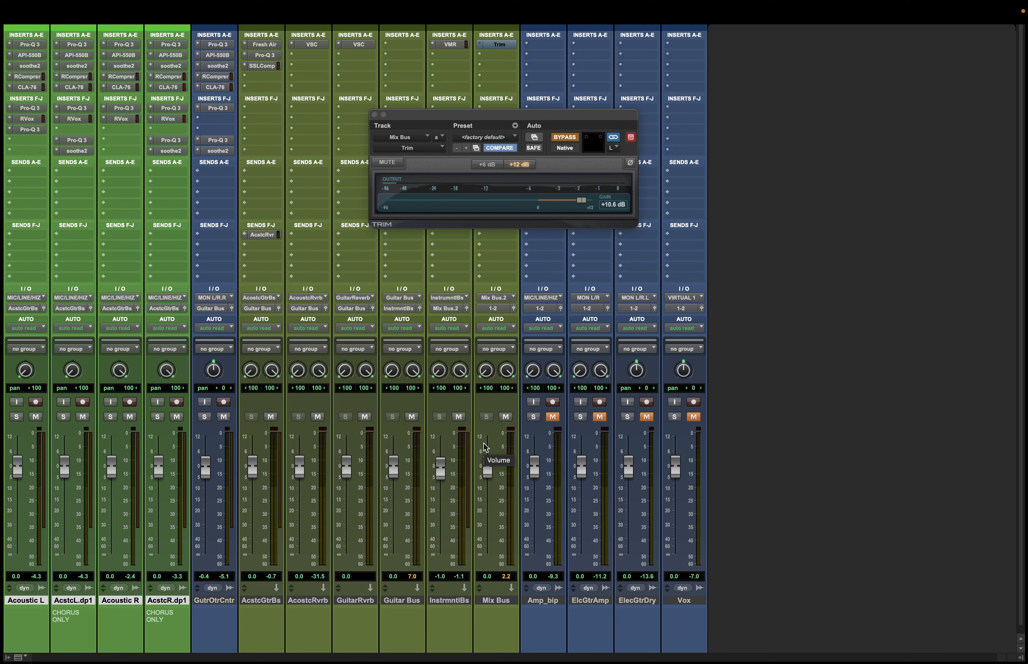
mouse_move(70, 230)
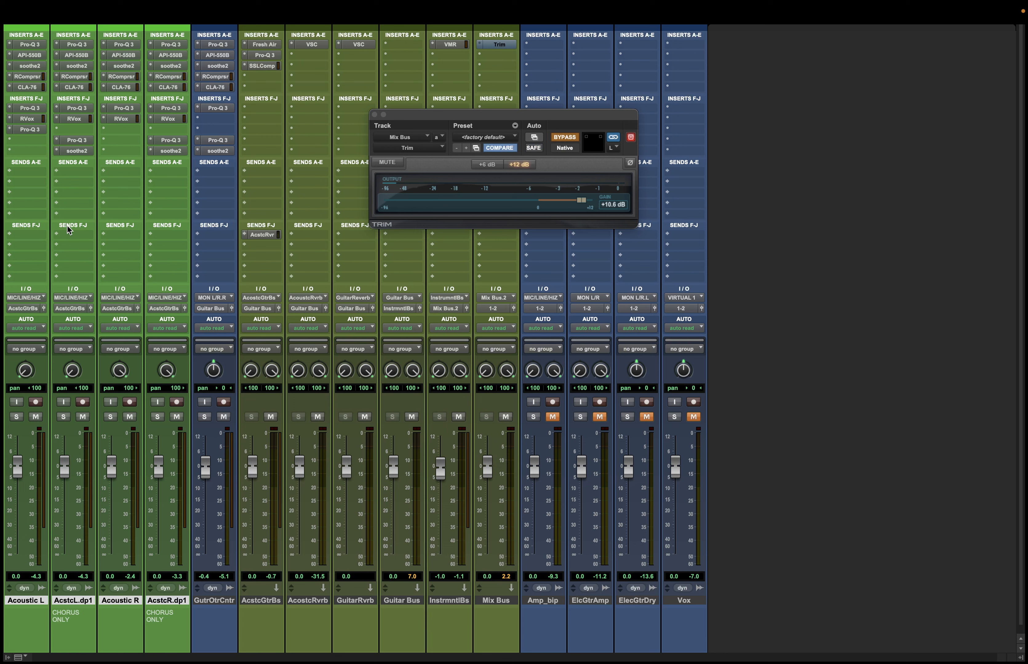
mouse_move(302, 283)
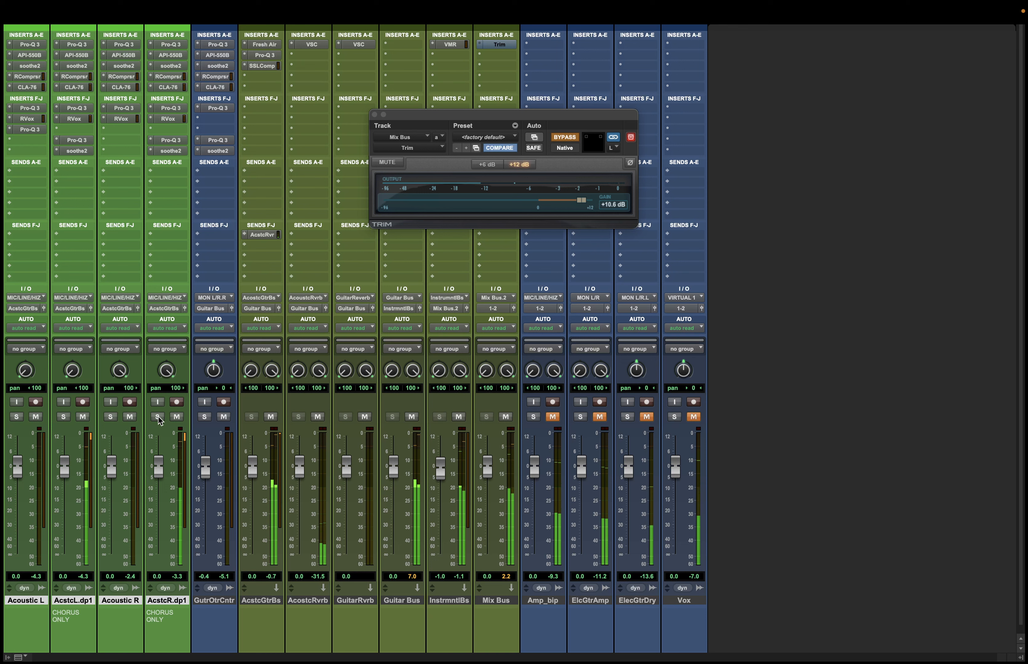
mouse_move(157, 417)
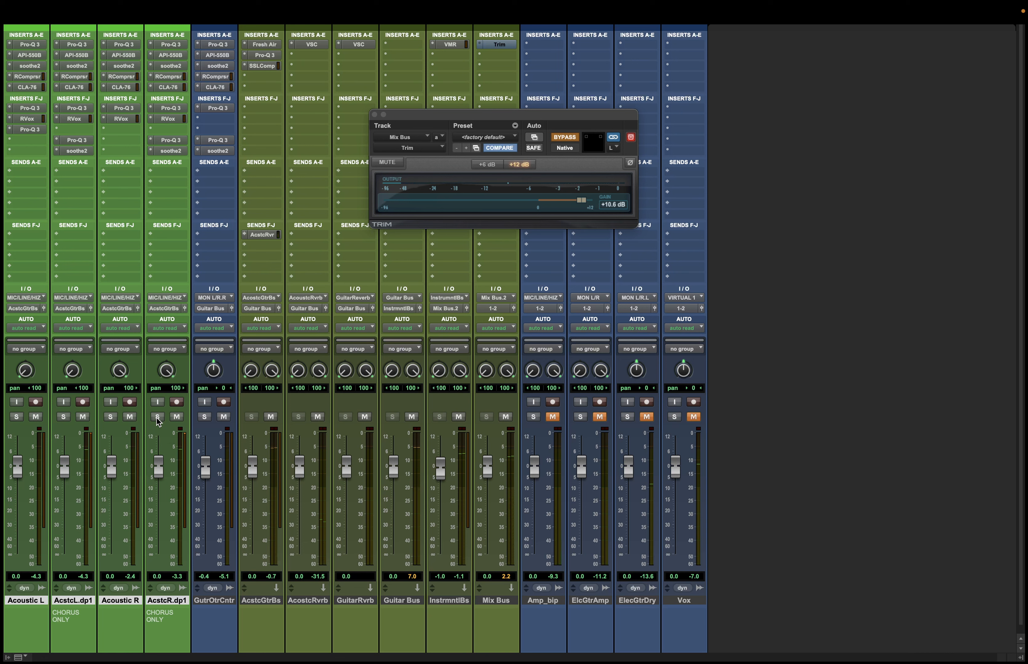
mouse_move(488, 471)
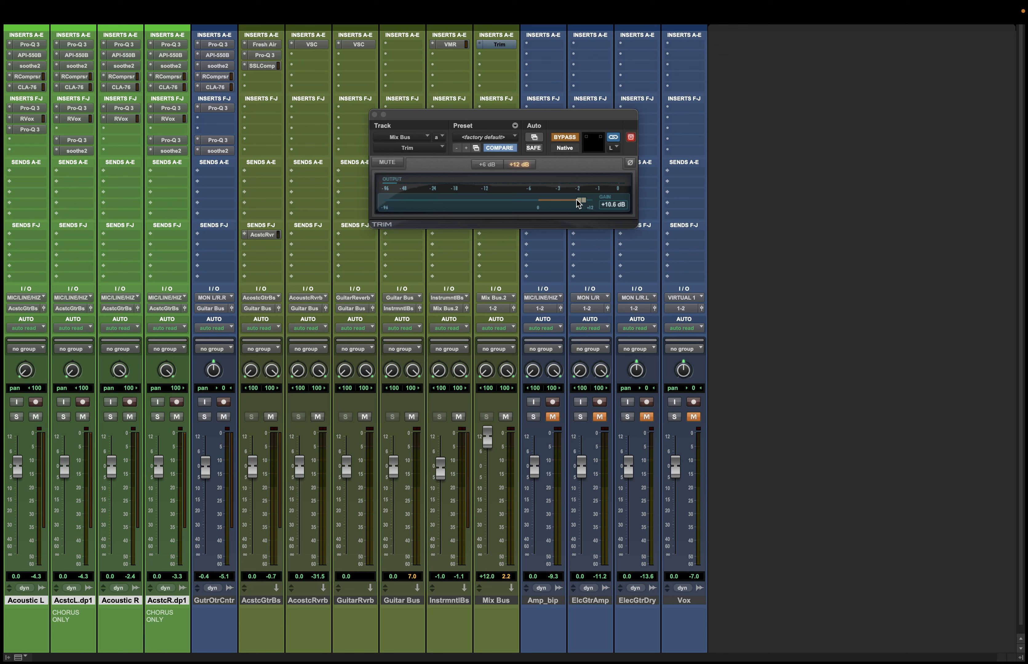
Lower the Mix Bus Trim gain to about +5.2 dB and bypass it again.
drag(580, 201, 559, 200)
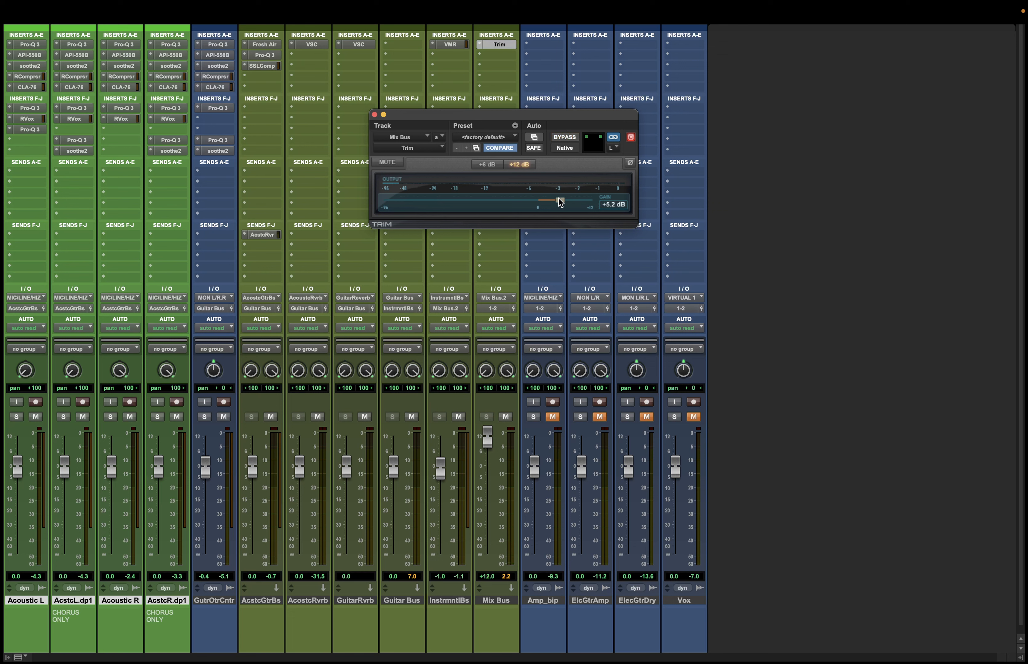
mouse_move(544, 172)
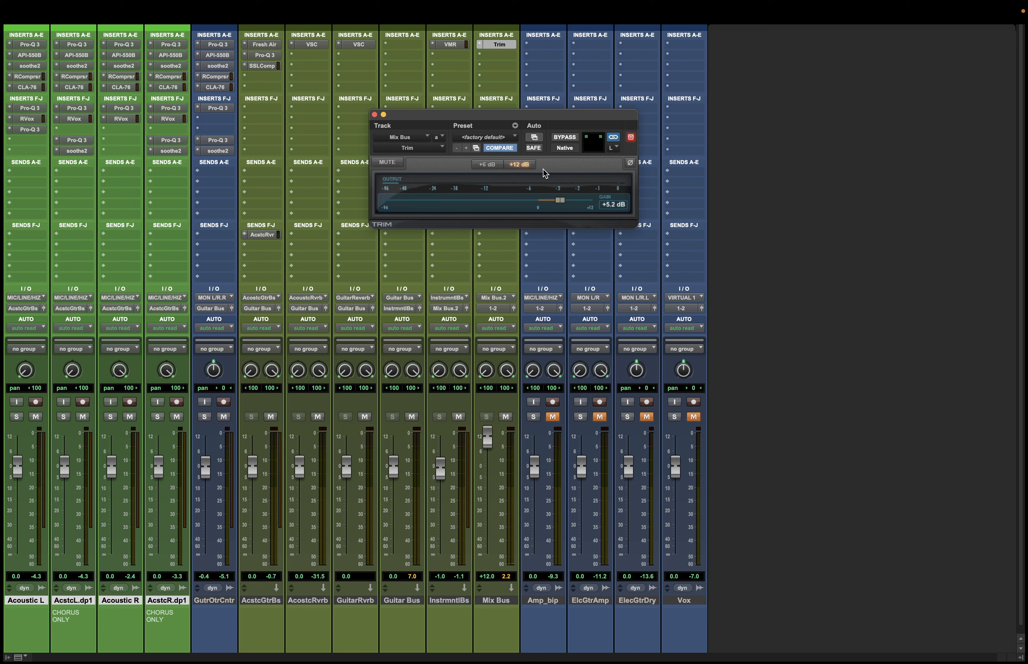
click(562, 138)
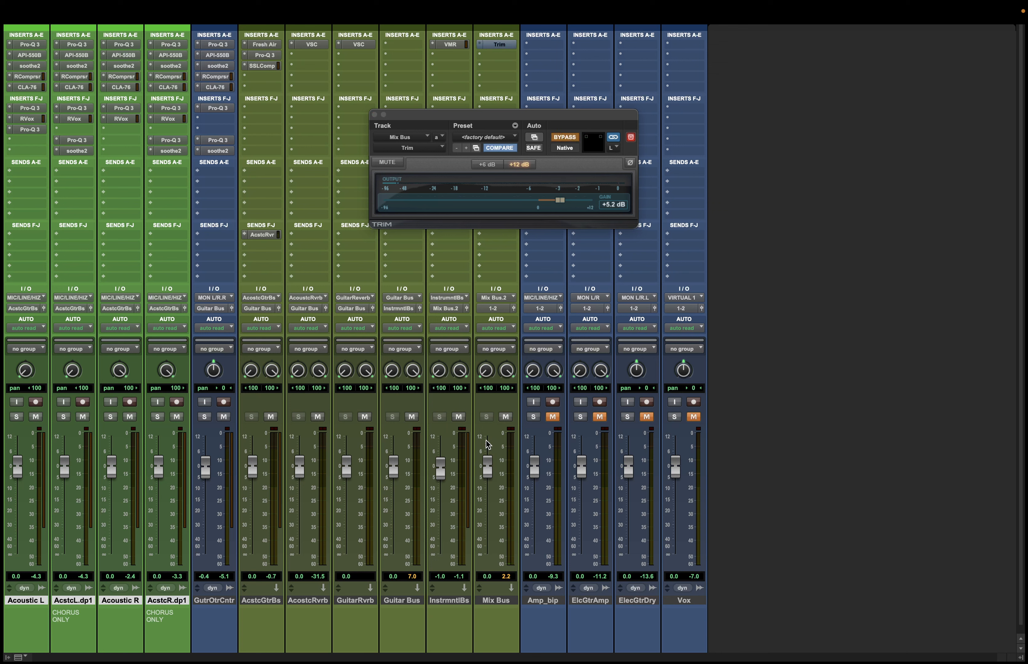
mouse_move(486, 445)
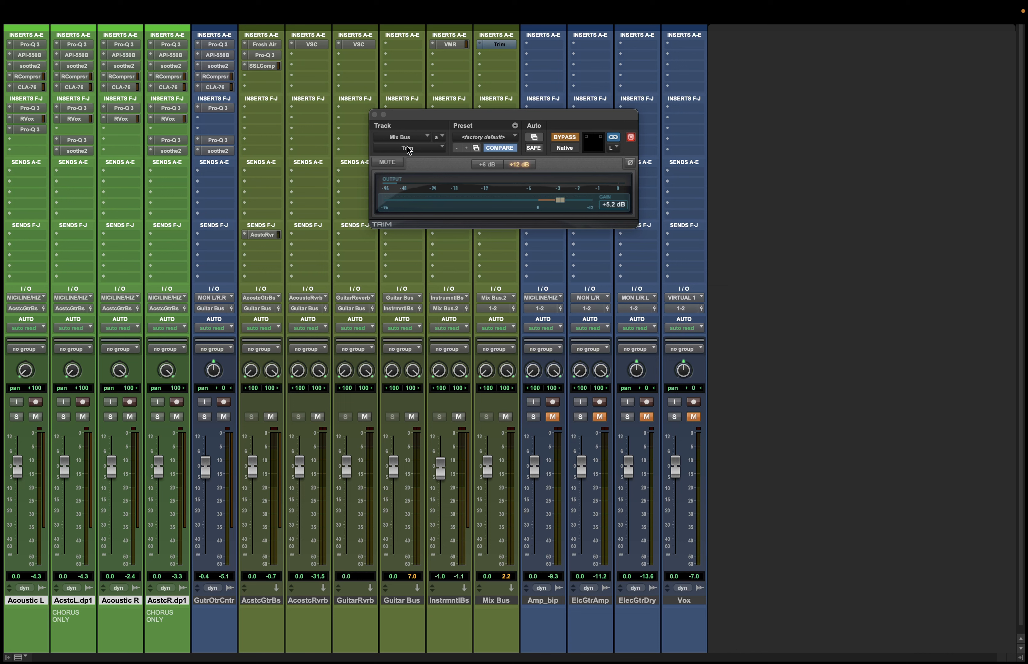
mouse_move(406, 139)
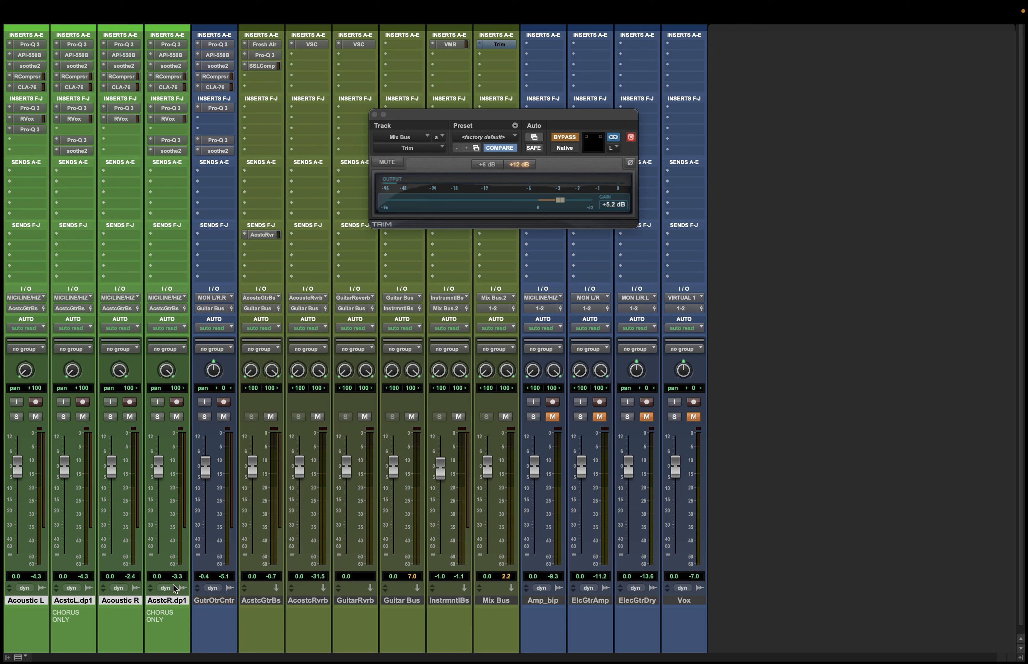
mouse_move(111, 272)
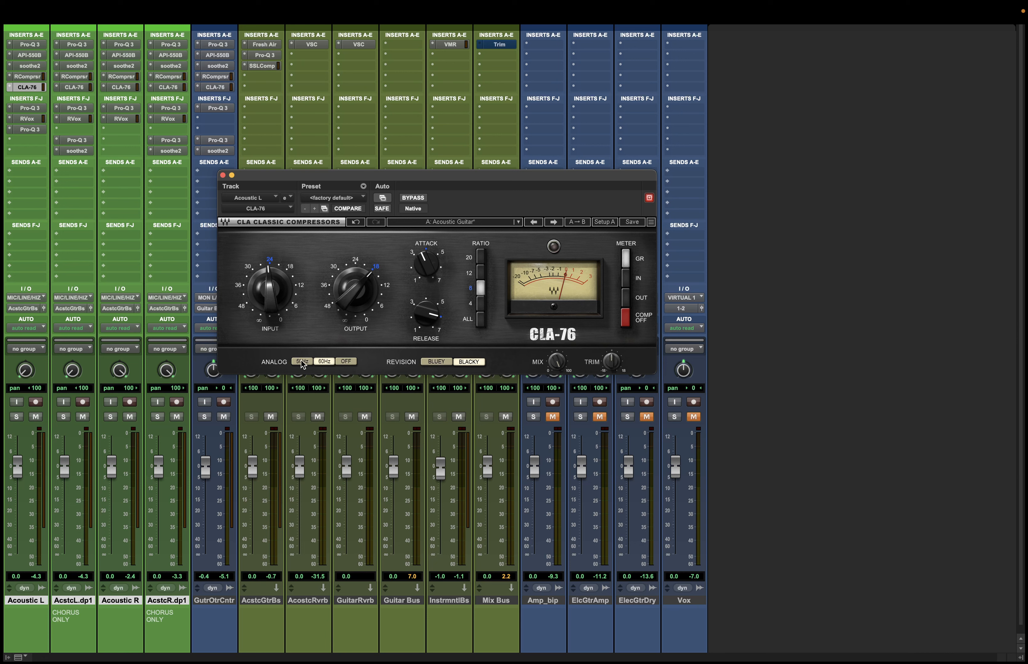
Switch the Acoustic L CLA-76 analog noise off and reopen the Mix Bus insert.
click(301, 361)
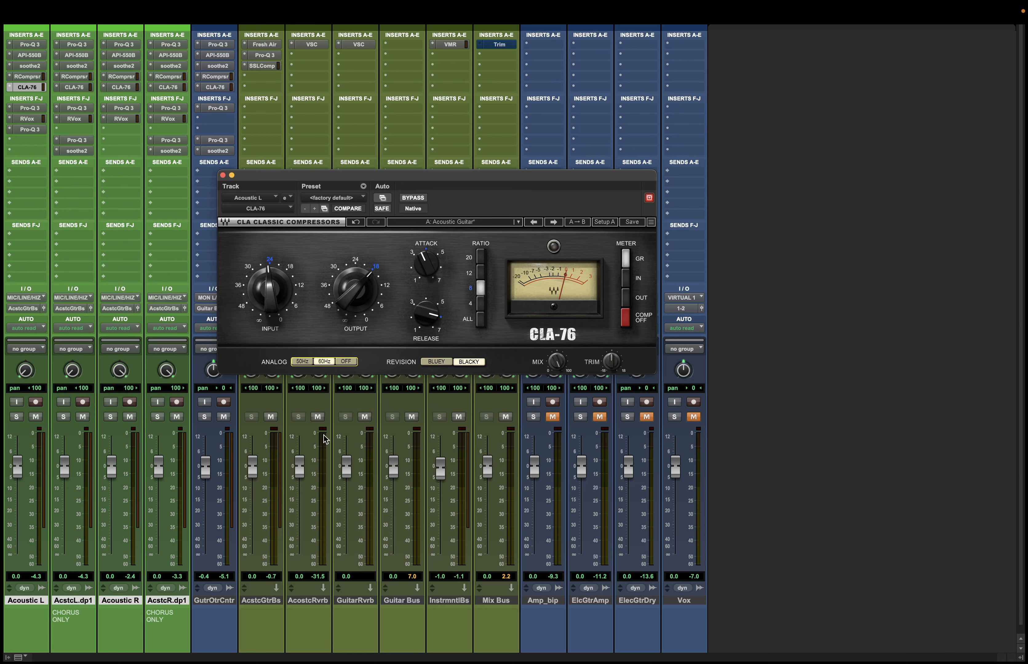
mouse_move(192, 127)
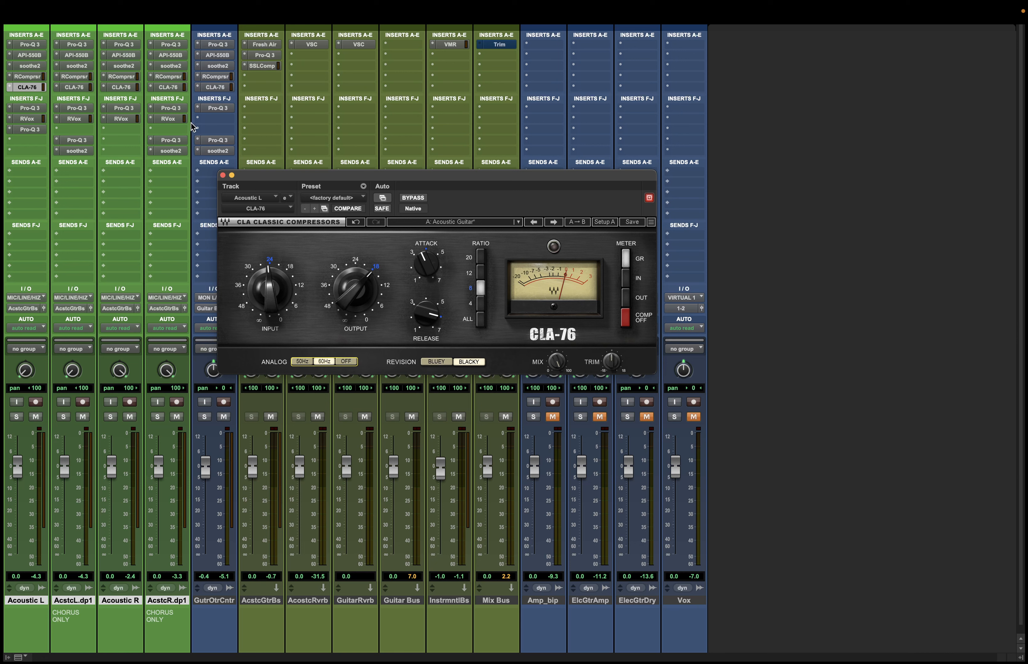
mouse_move(448, 316)
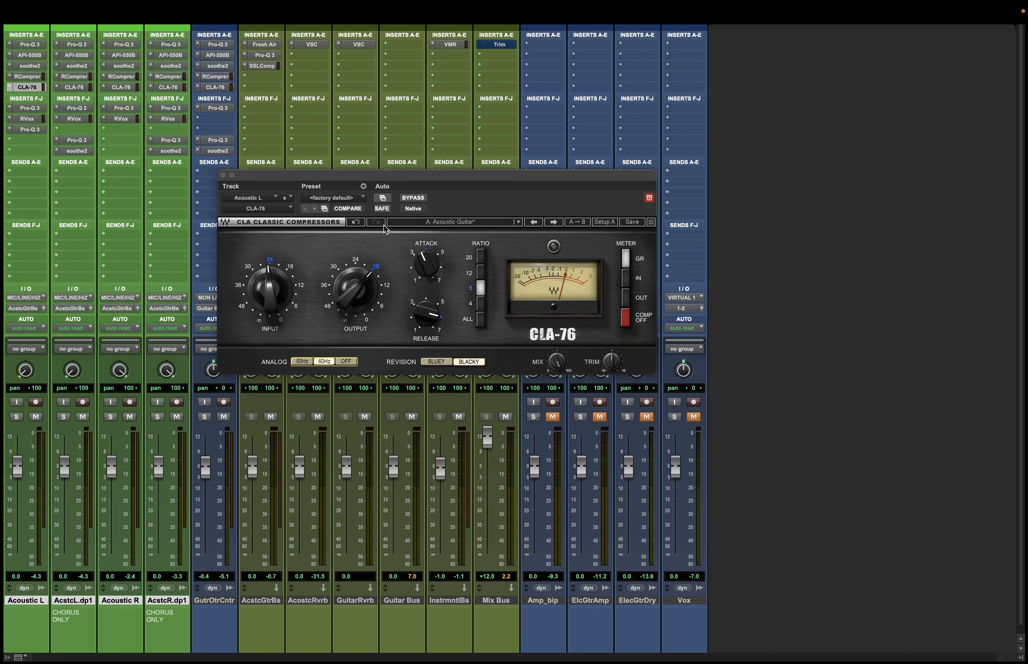
mouse_move(443, 175)
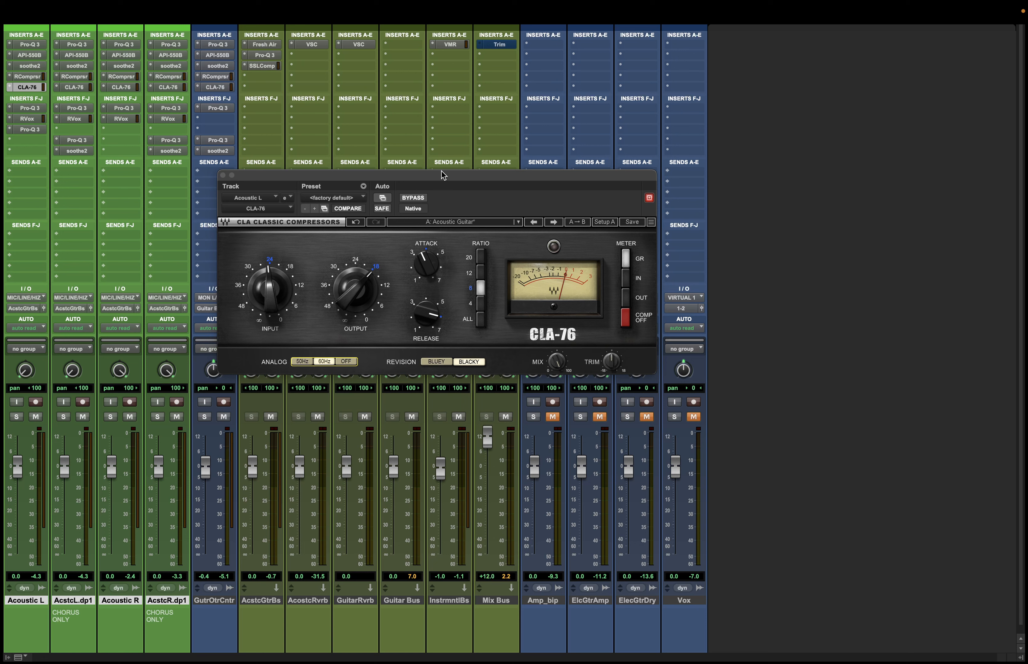
click(497, 44)
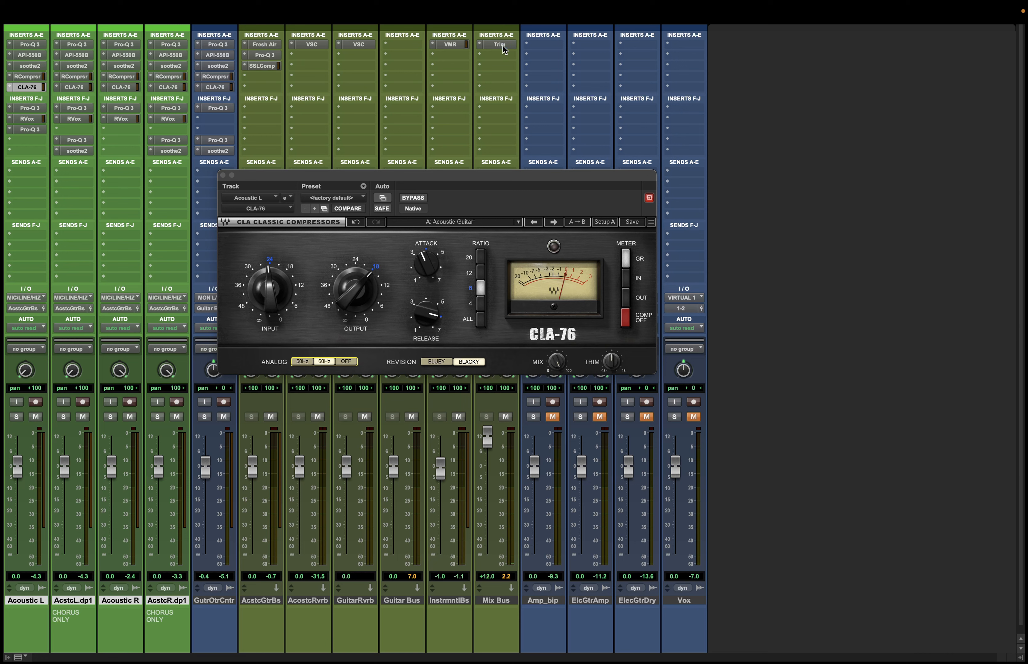
mouse_move(264, 287)
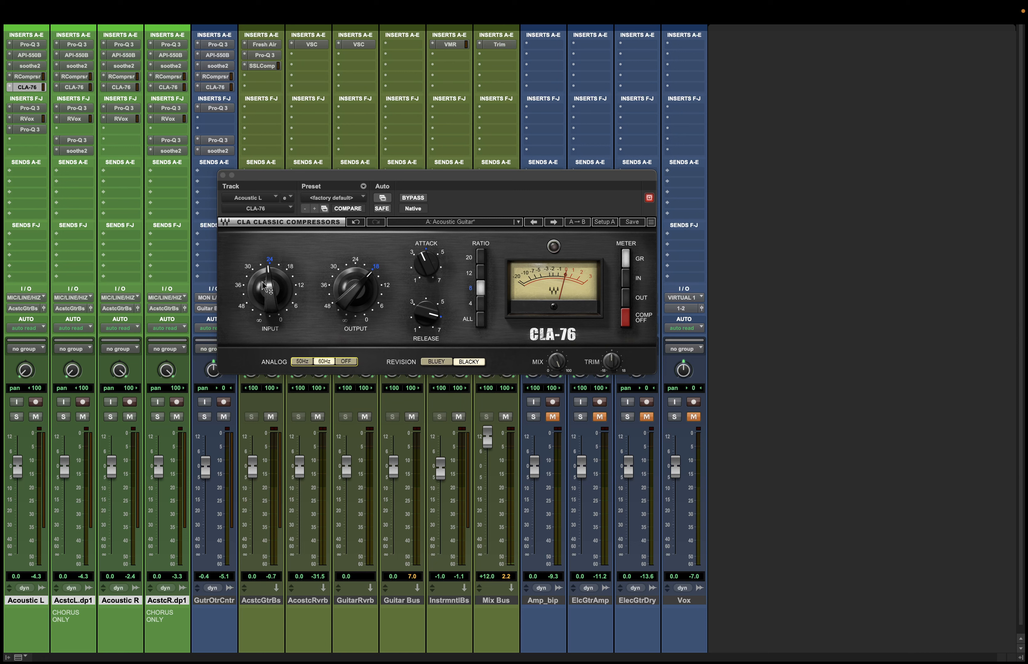
mouse_move(360, 365)
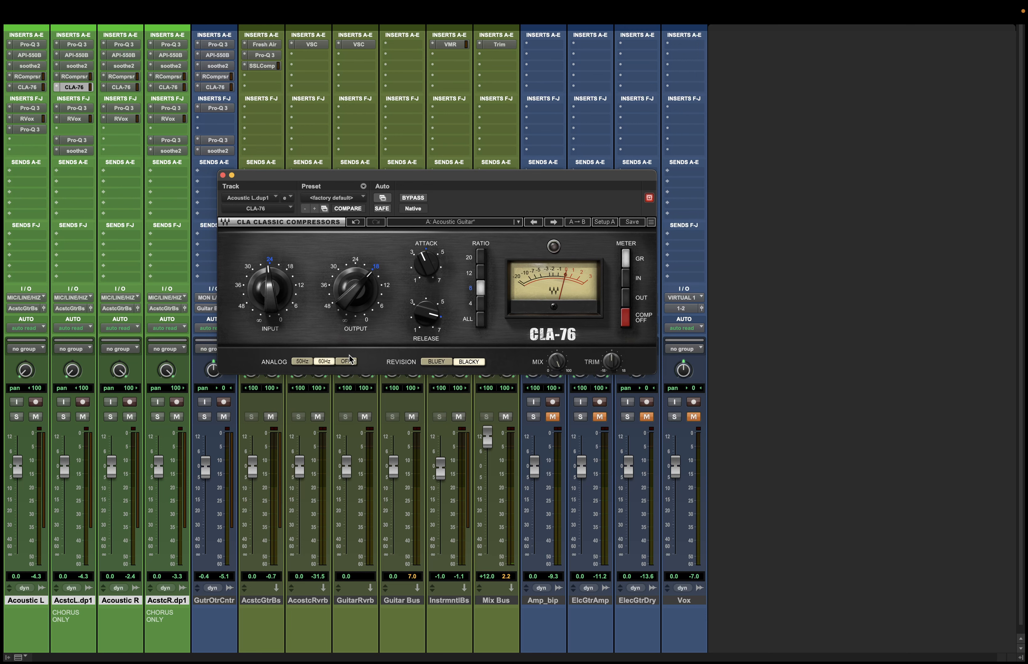
Switch the Acoustic L.dup1 CLA-76 analog noise off and add J37 tape to the Instrumental Bus.
click(345, 361)
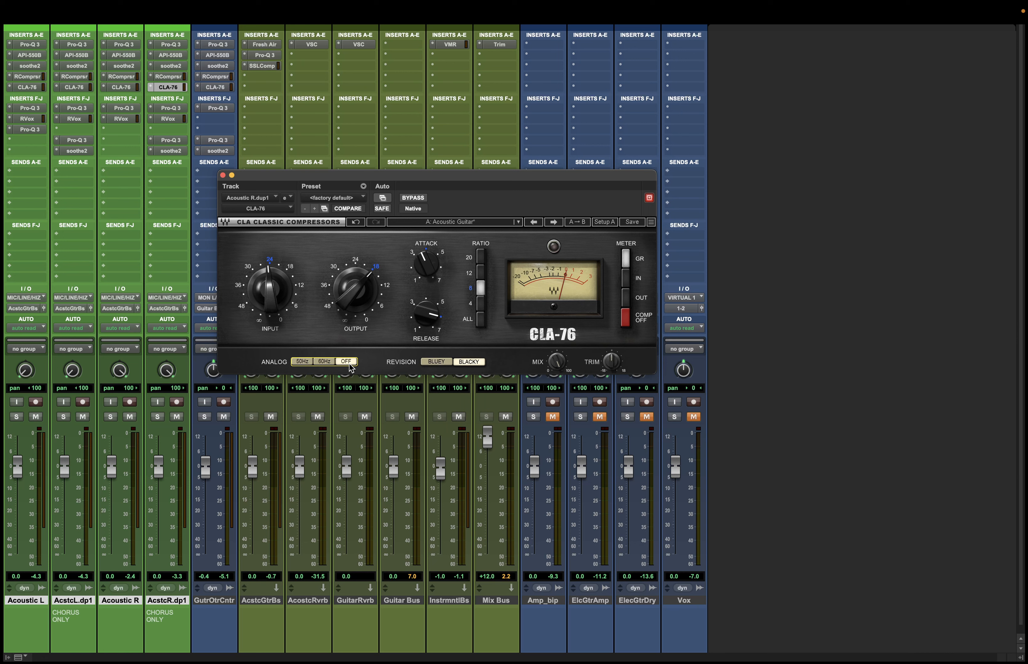
mouse_move(487, 445)
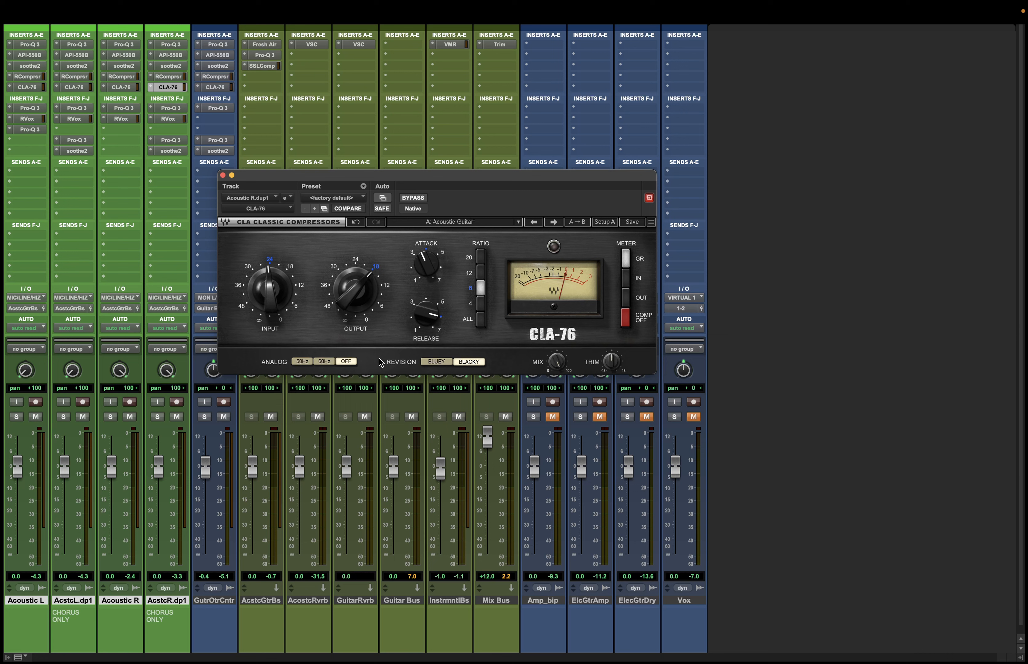
mouse_move(455, 225)
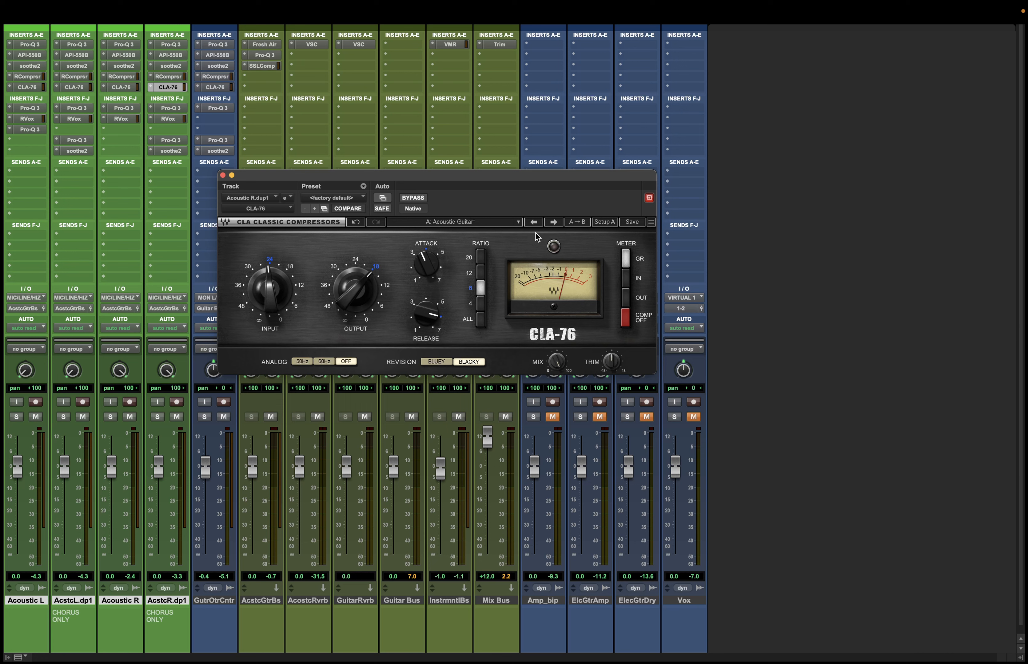
mouse_move(615, 278)
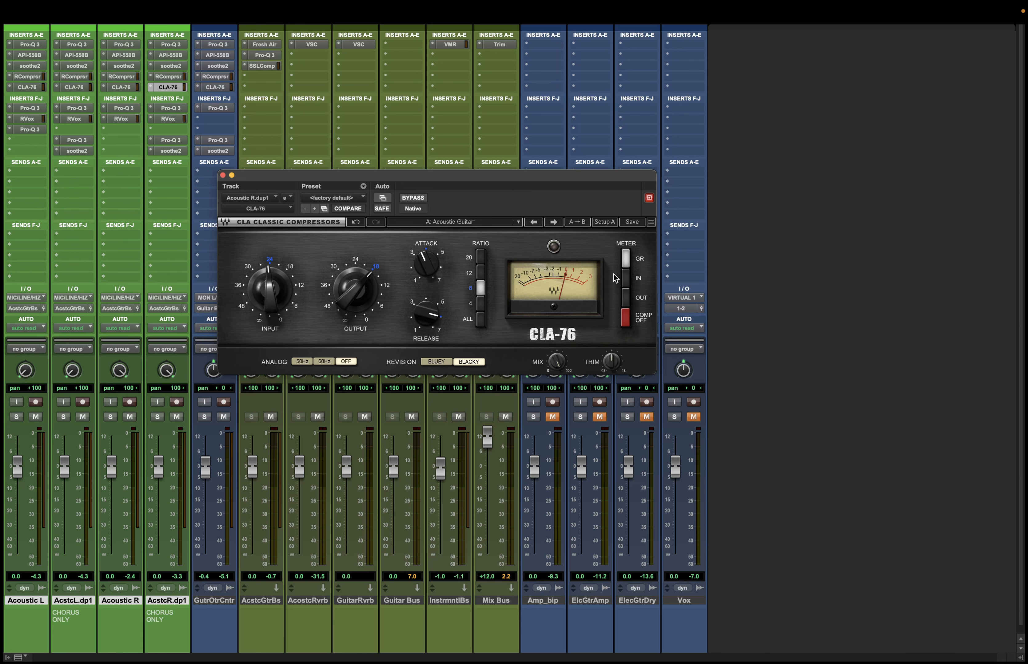
mouse_move(497, 63)
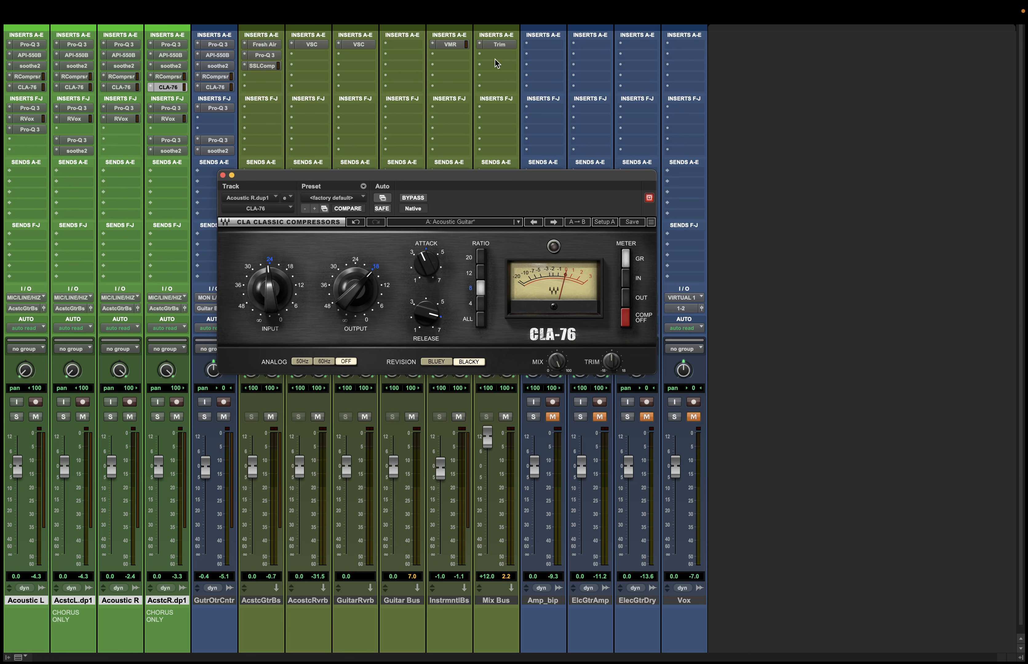
mouse_move(469, 59)
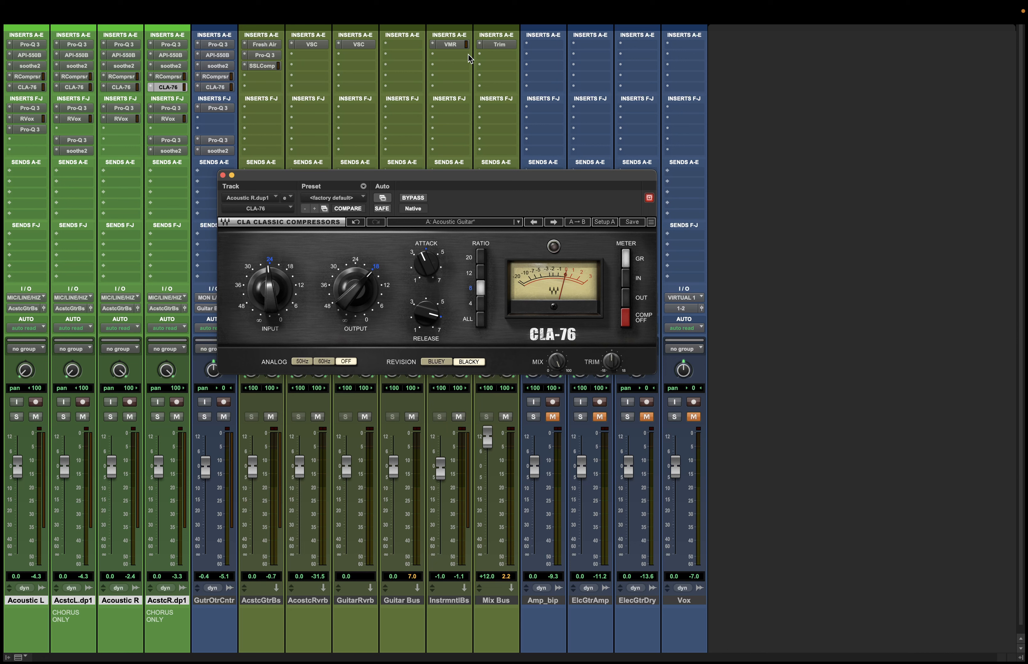
mouse_move(413, 303)
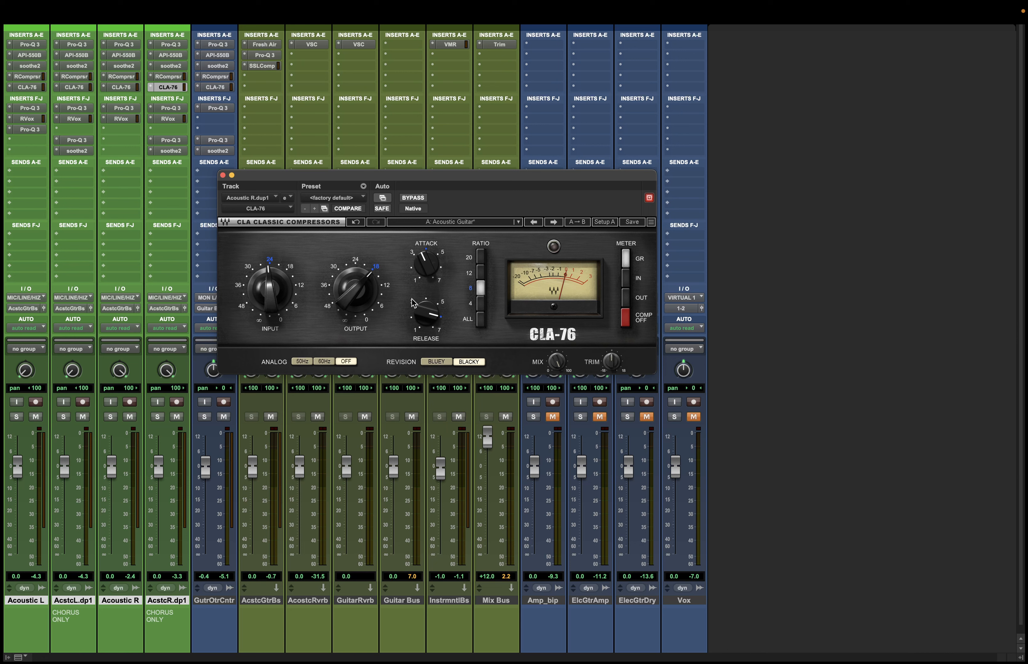
mouse_move(295, 372)
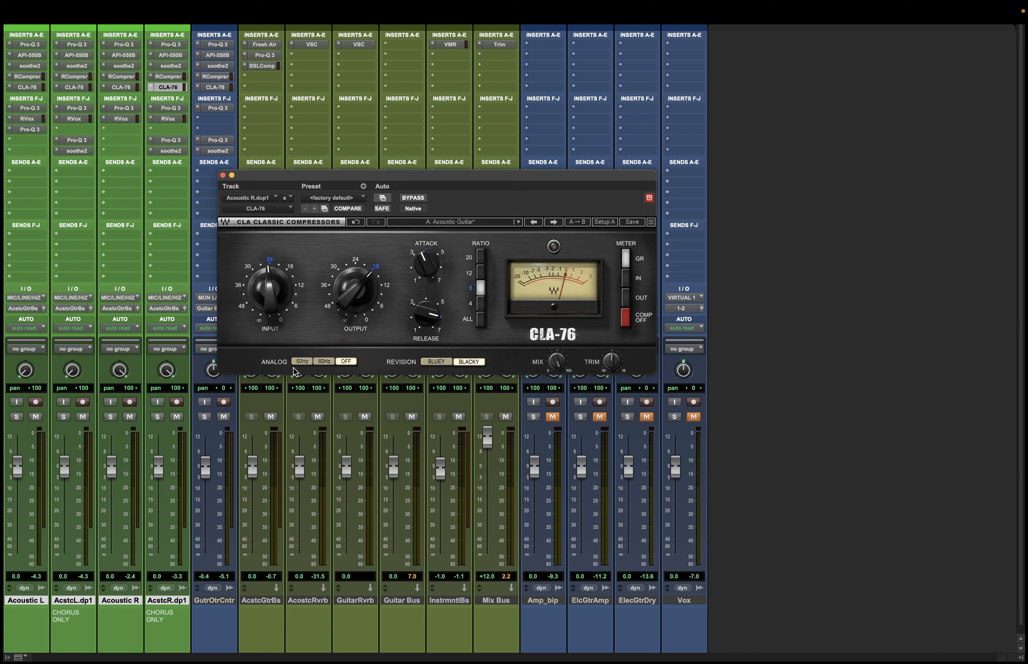
mouse_move(271, 361)
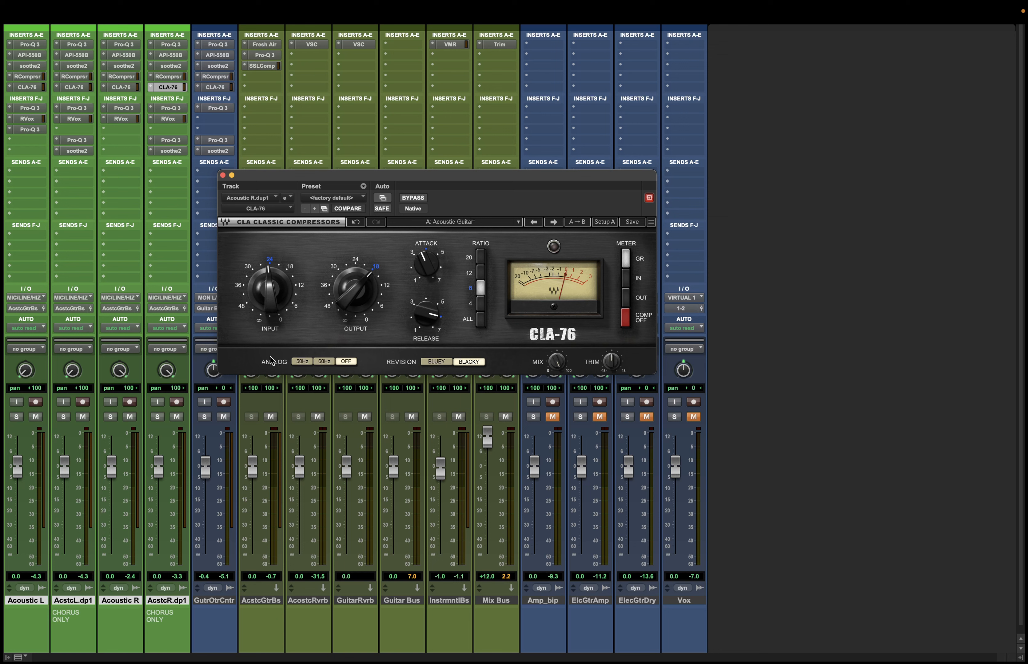
mouse_move(375, 350)
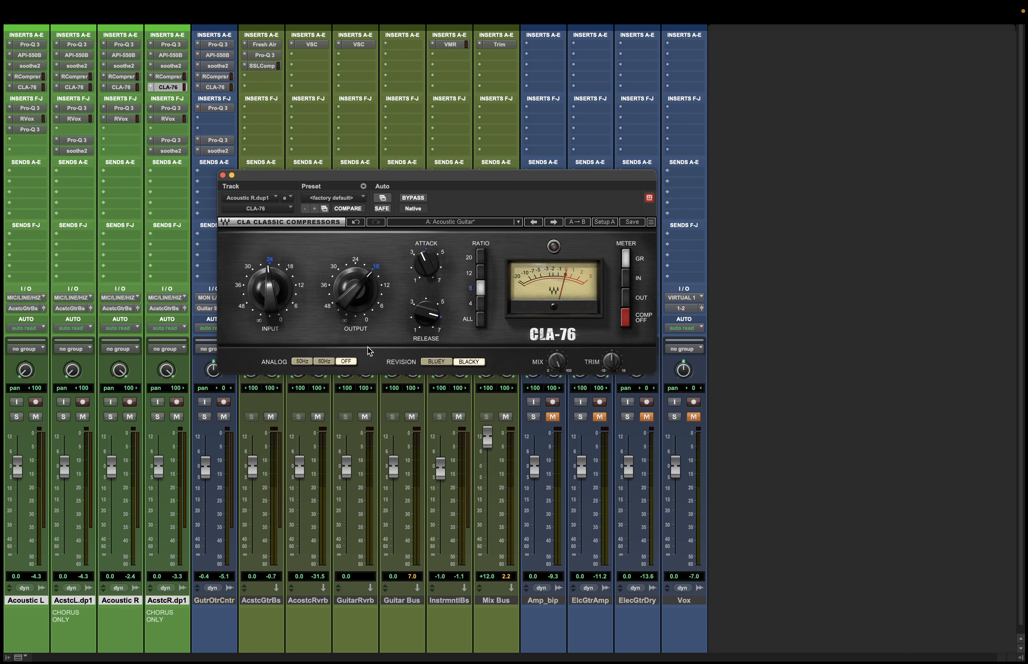
mouse_move(331, 170)
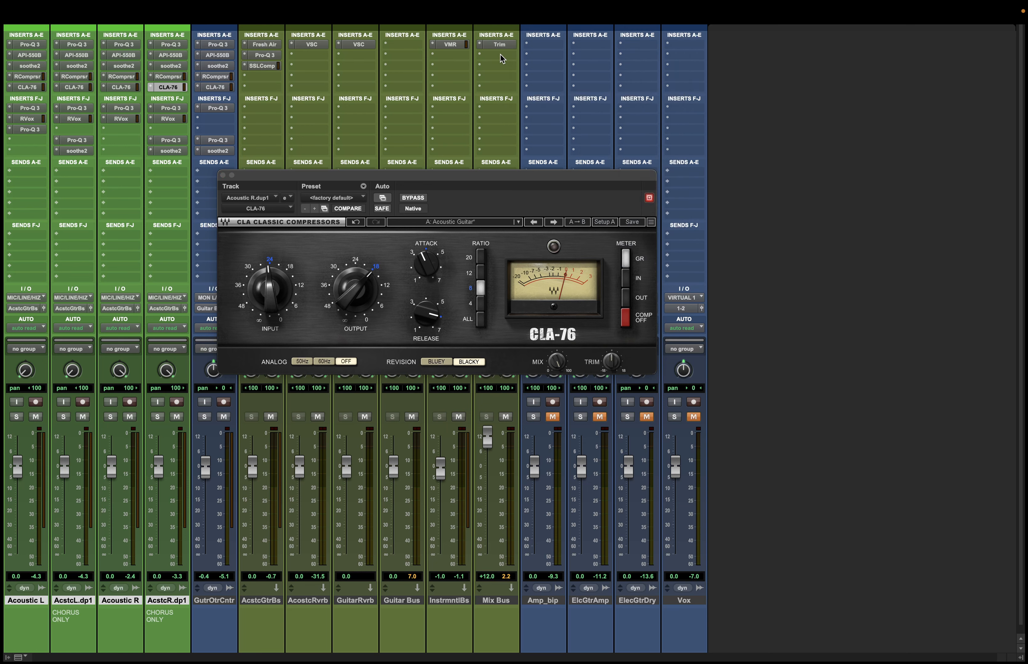
click(450, 55)
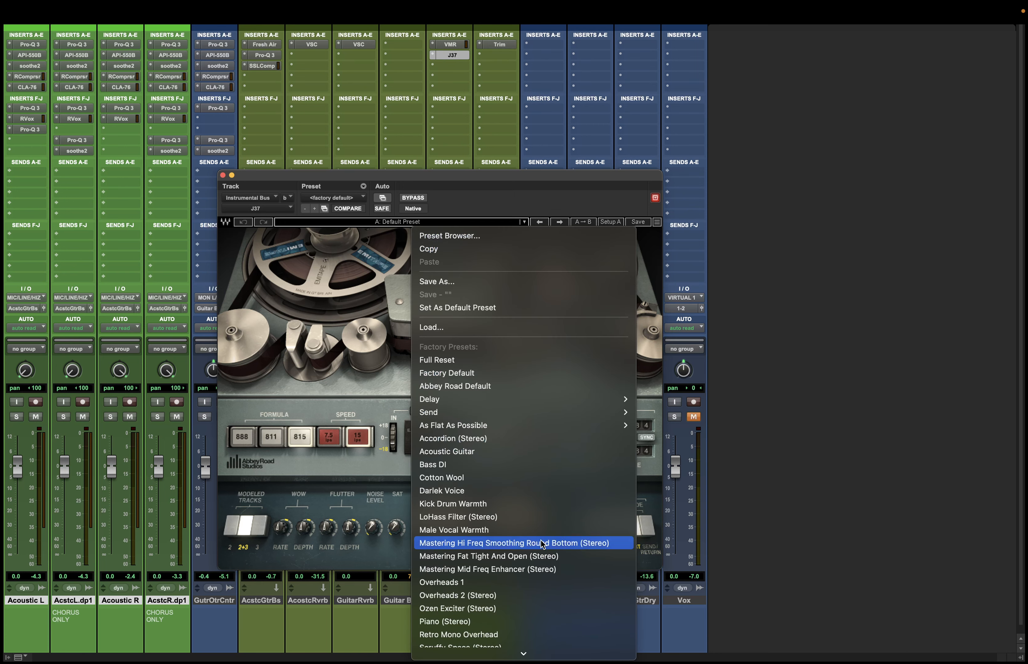
mouse_move(473, 559)
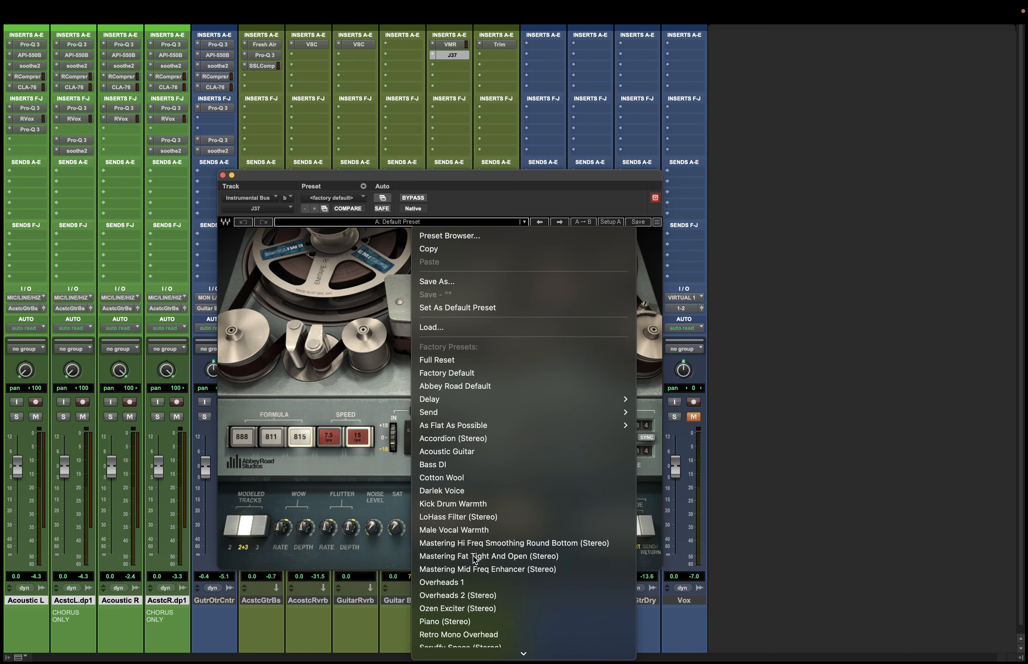
Load the Mastering Fat Tight And Open (Stereo) preset in the Instrumental Bus J37.
click(487, 559)
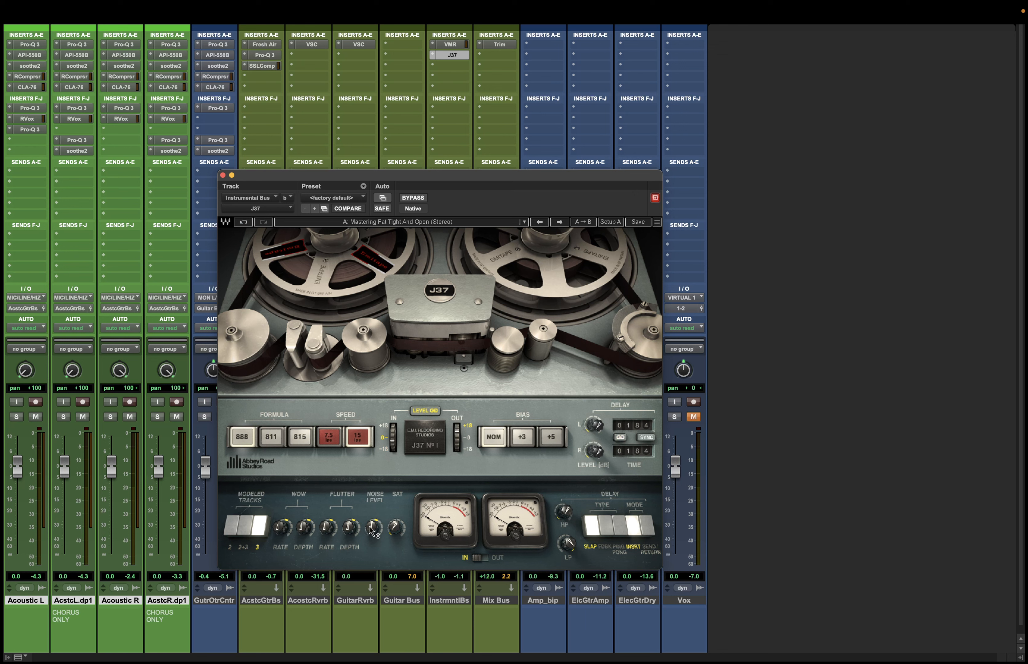
Turn the J37 tape noise level down on the Instrumental Bus.
drag(375, 525, 375, 521)
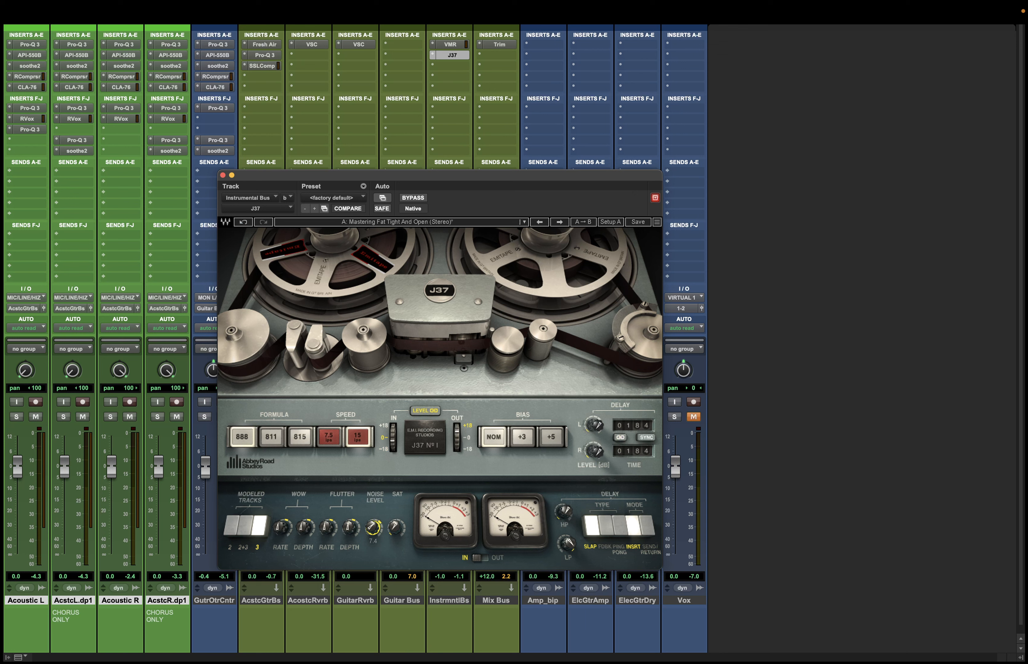
drag(393, 525, 392, 505)
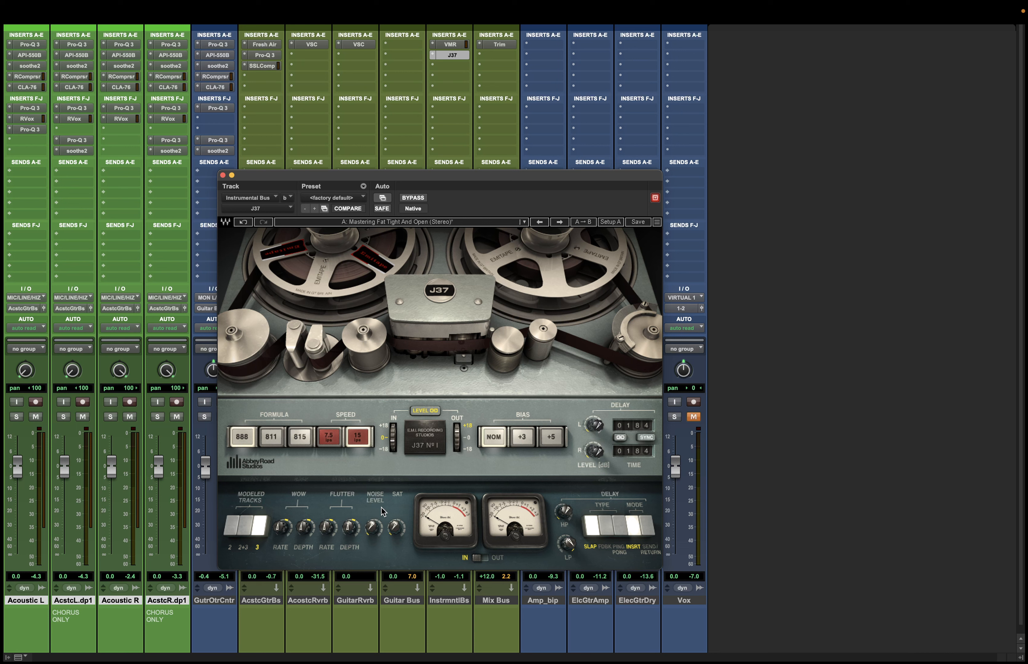
mouse_move(318, 478)
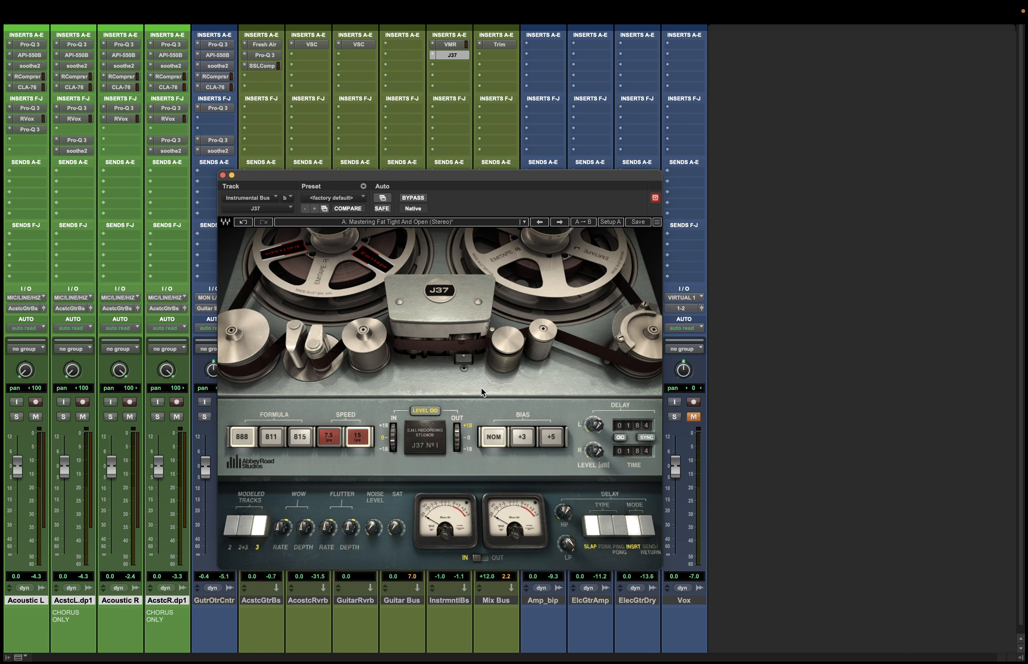
mouse_move(518, 400)
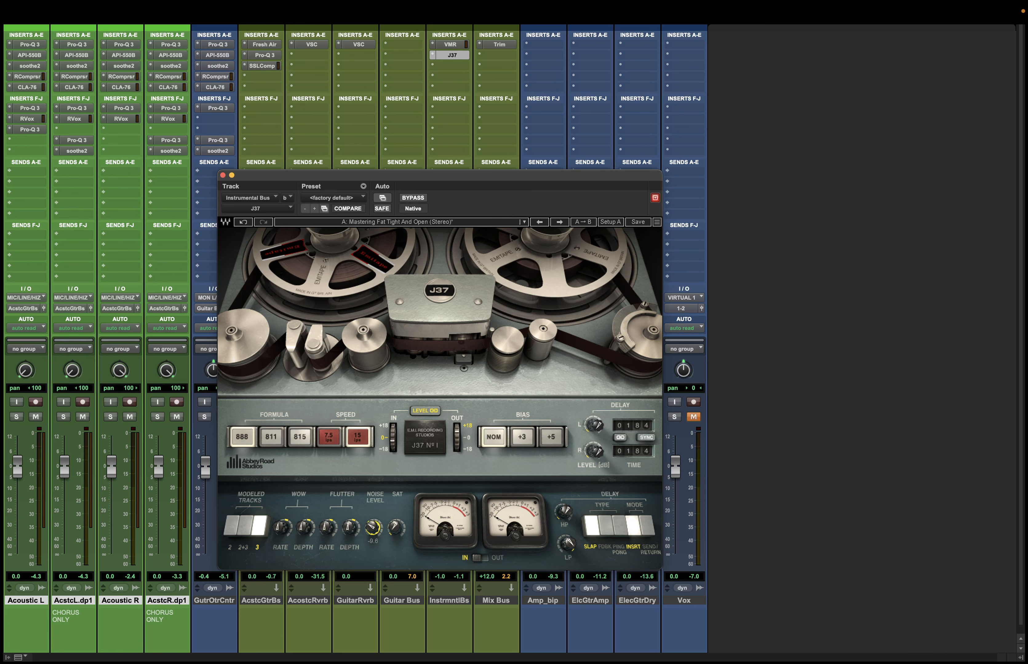
click(372, 529)
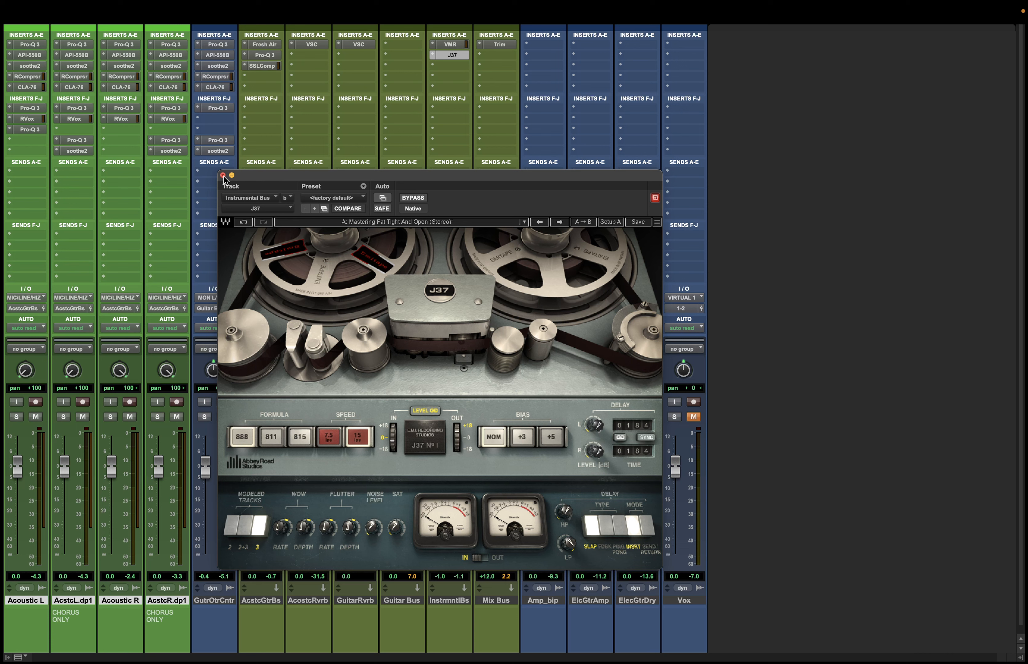
mouse_move(393, 509)
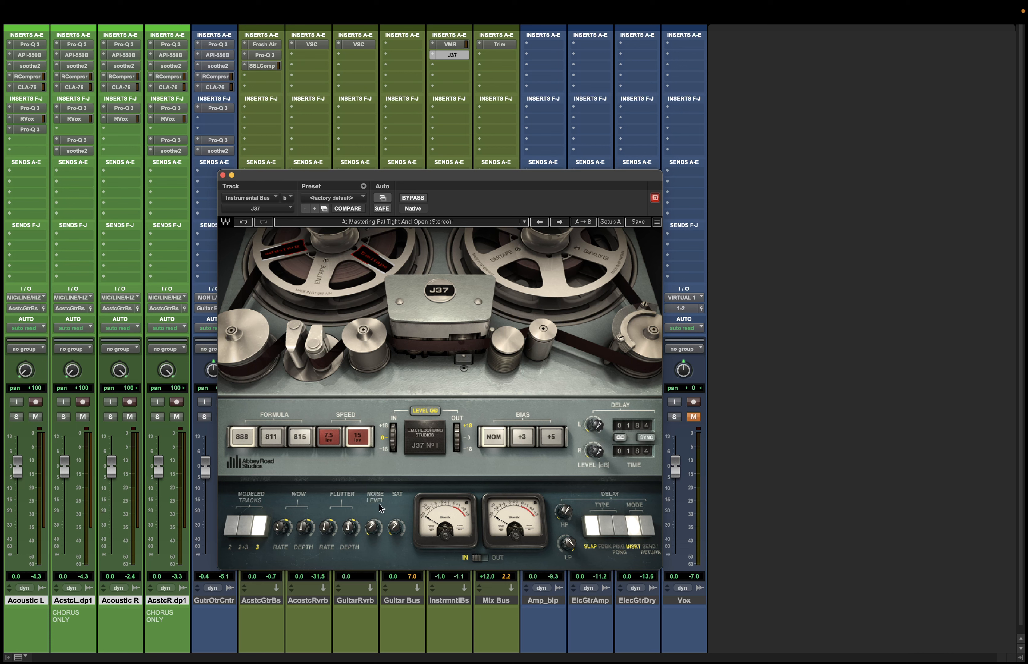
mouse_move(203, 123)
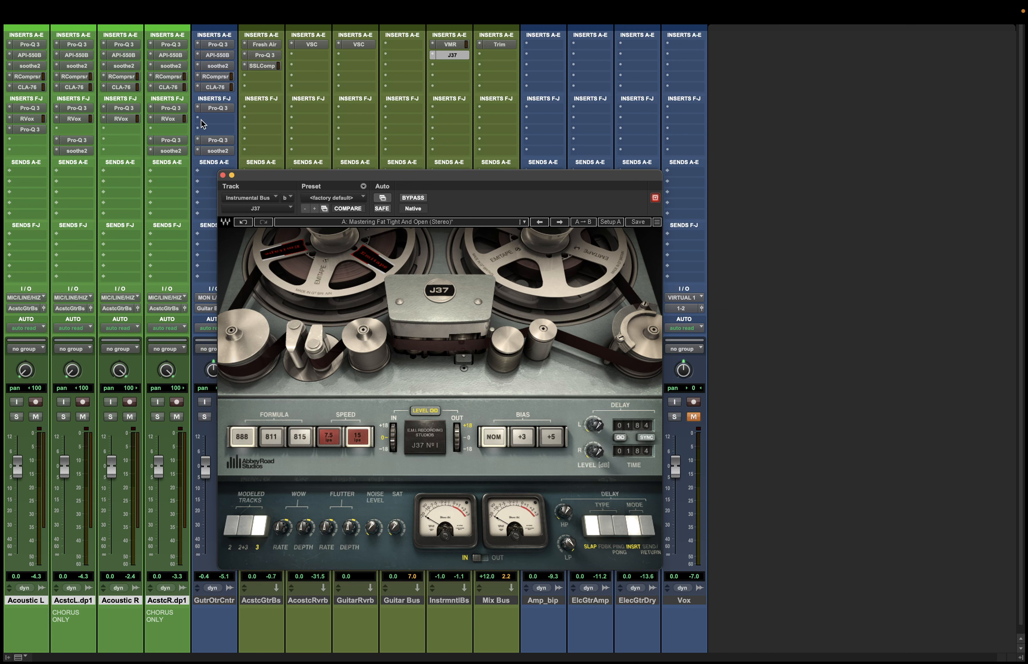
Show the API-550B EQ on Acoustic R.dup1 and toggle its analog switch off and back on.
click(167, 87)
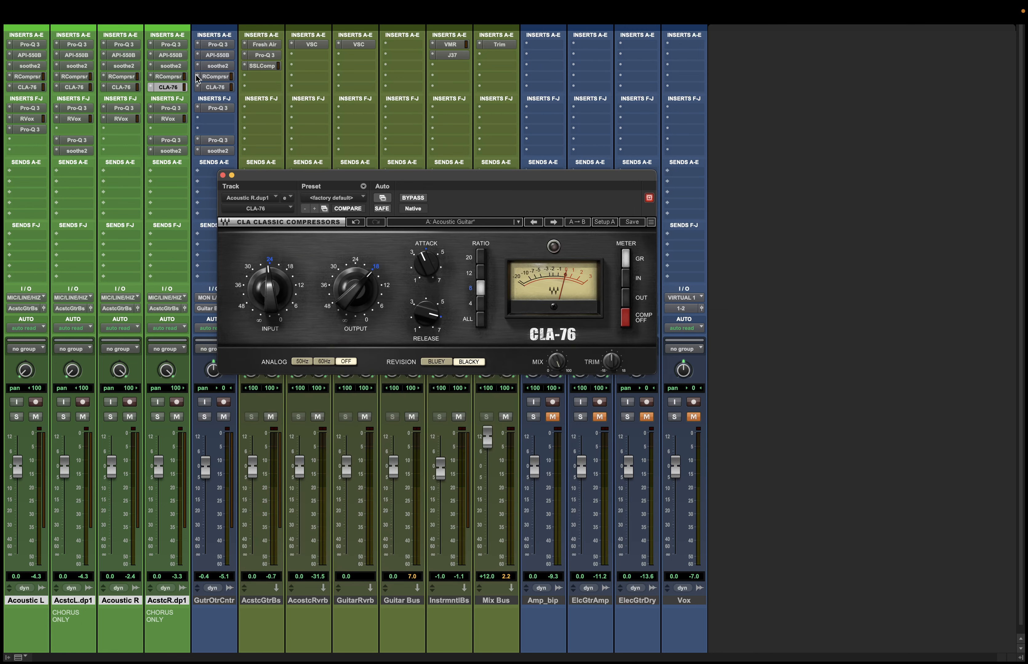
click(167, 55)
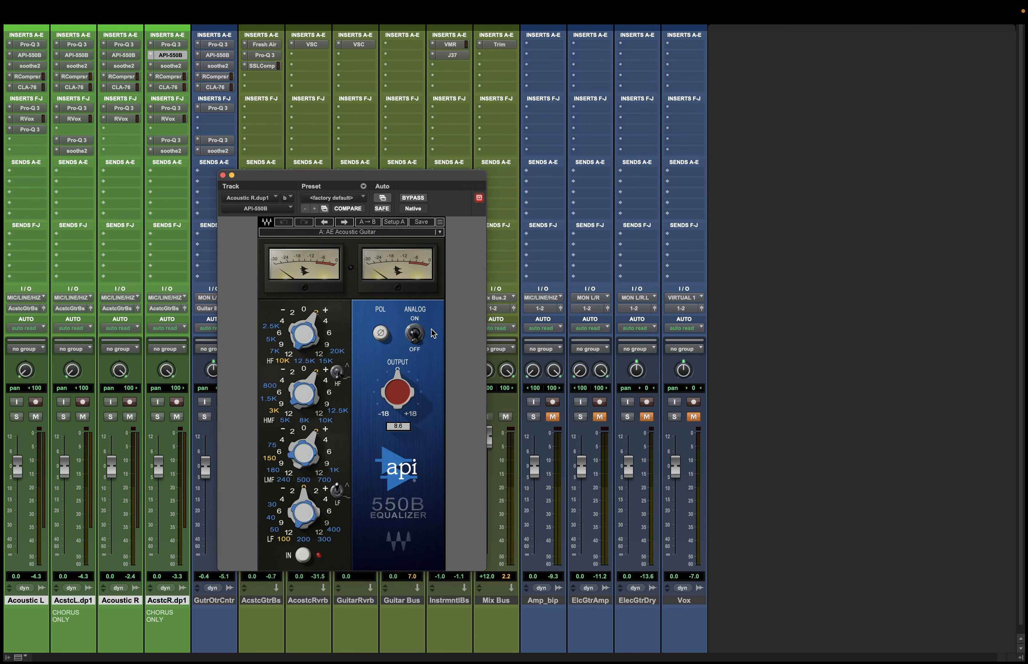
click(414, 333)
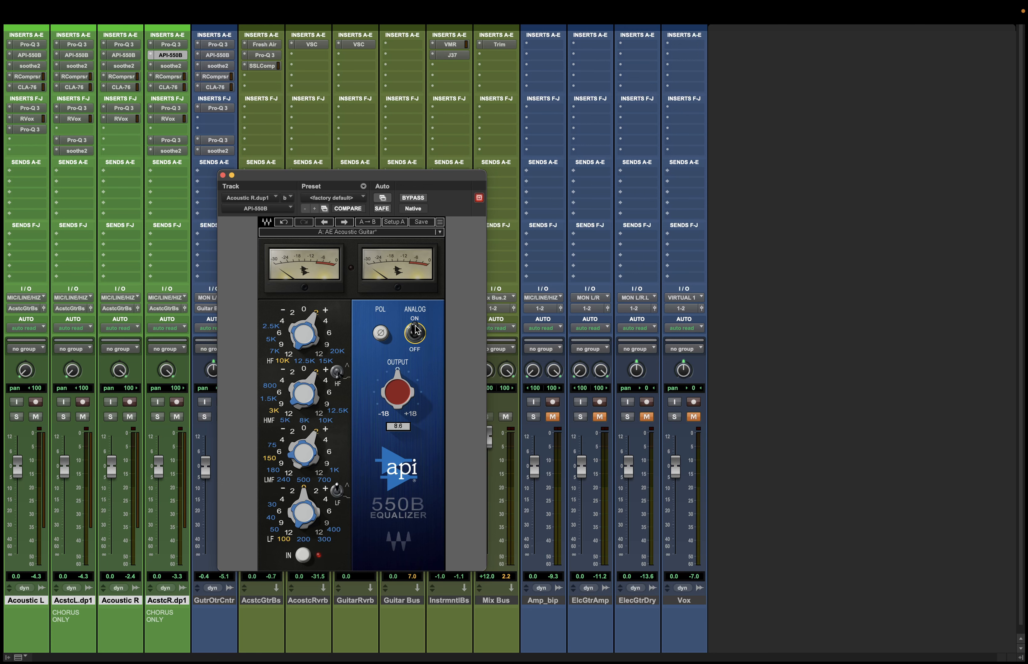
click(414, 333)
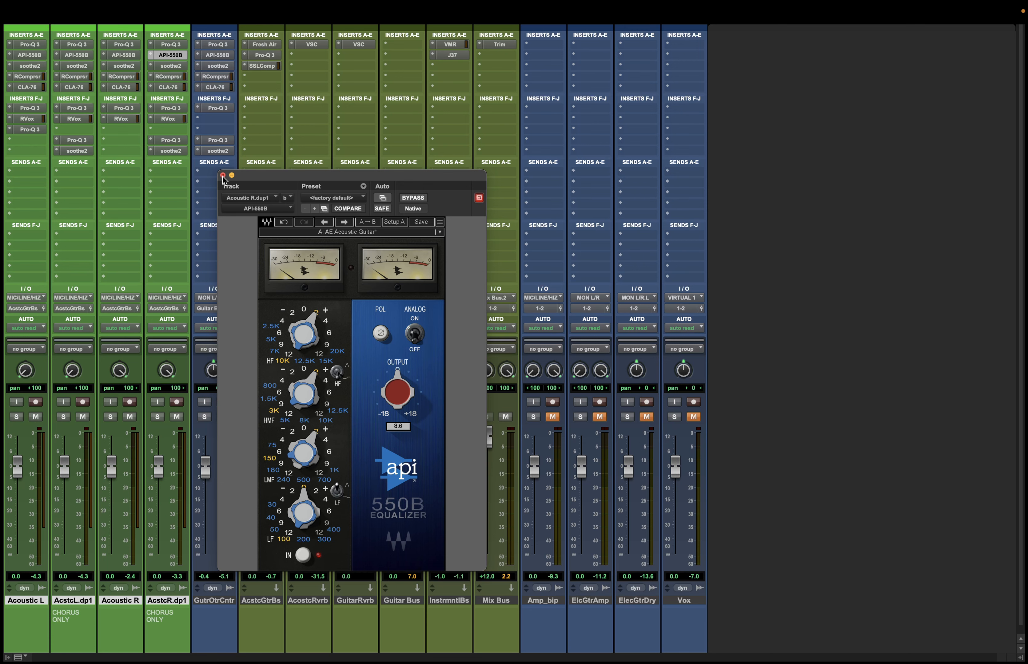
Close the API-550B EQ window so the full mixer shows.
click(222, 175)
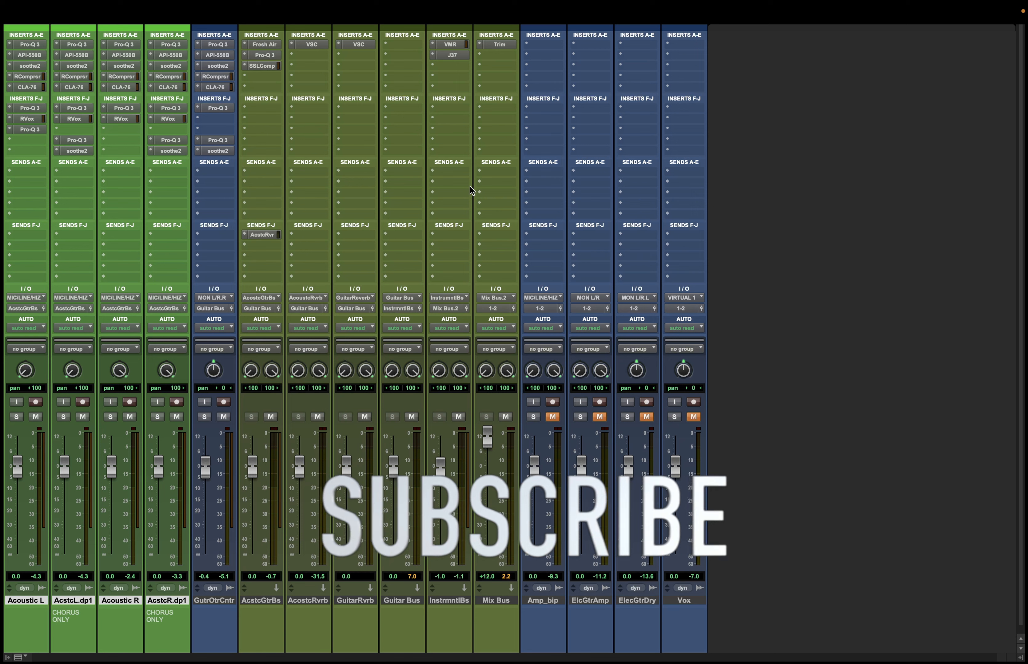
mouse_move(663, 146)
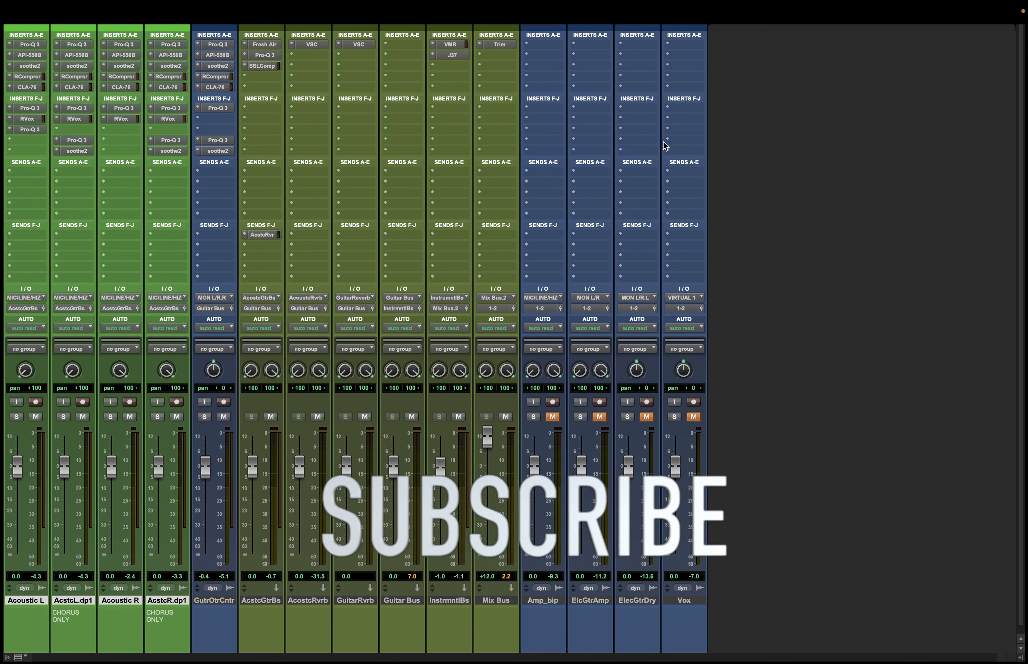